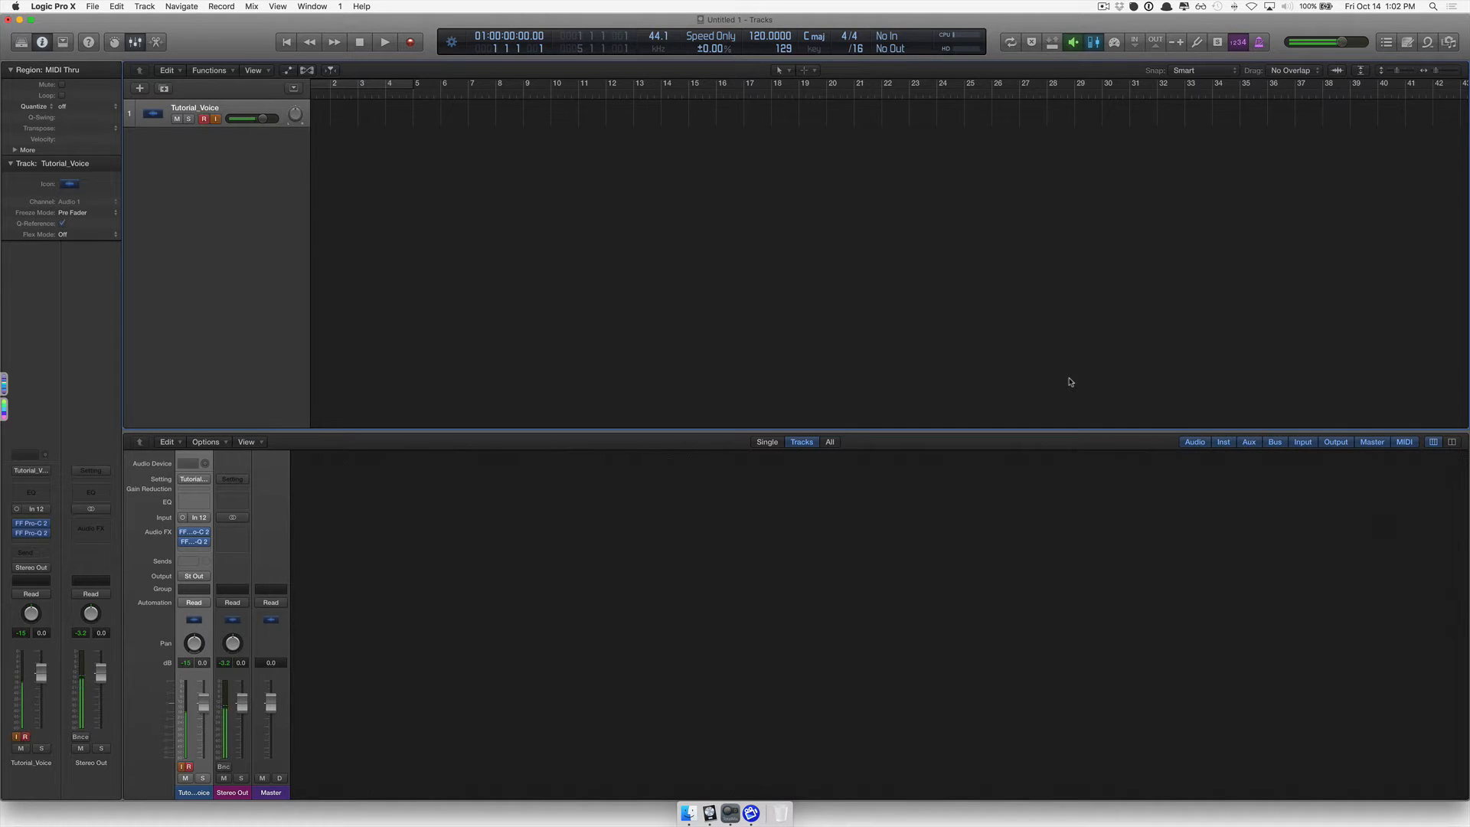
Open the compressor plugin on the Tutorial_Voice track
click(200, 119)
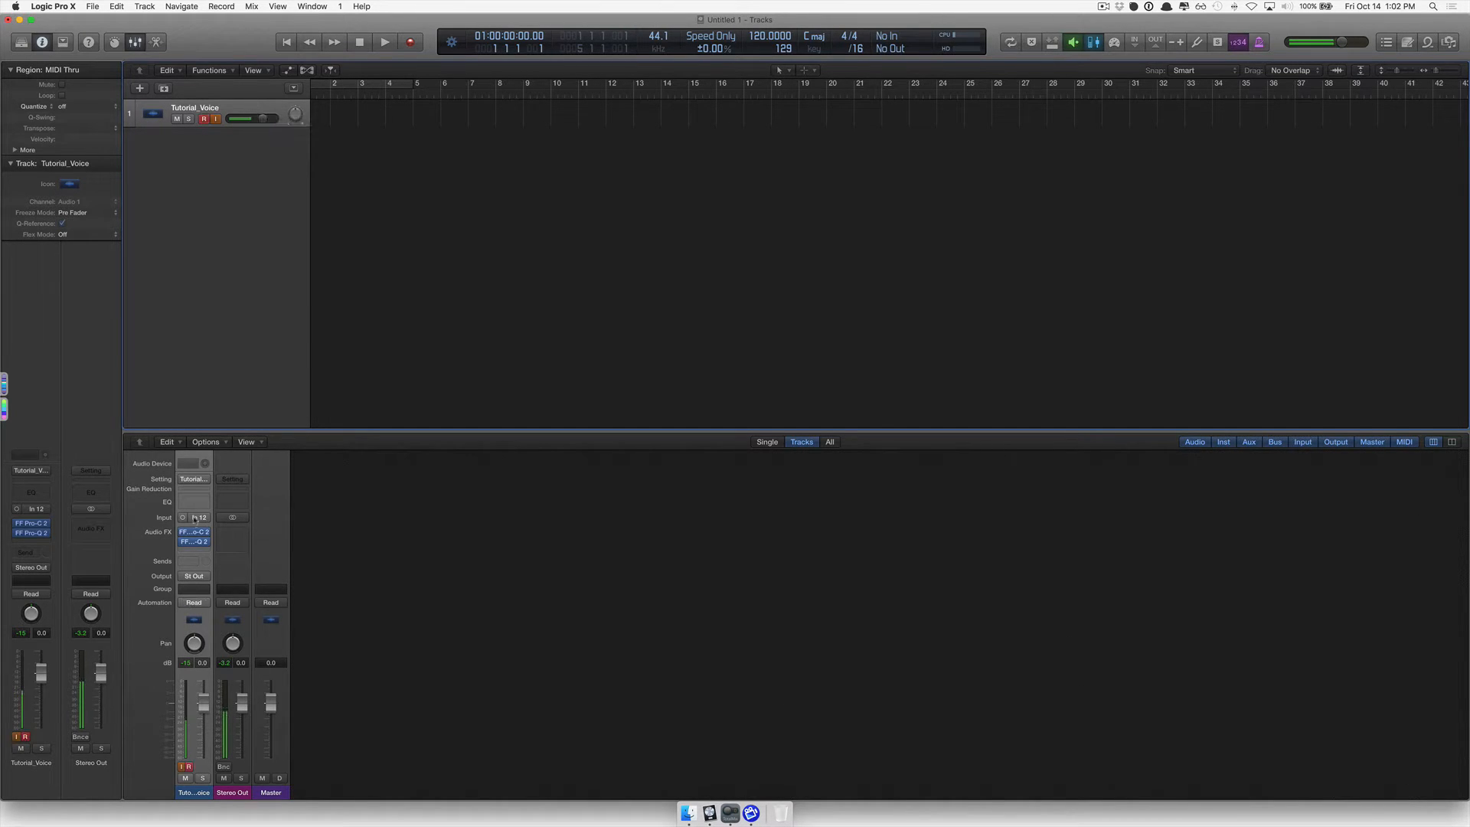
double_click(194, 531)
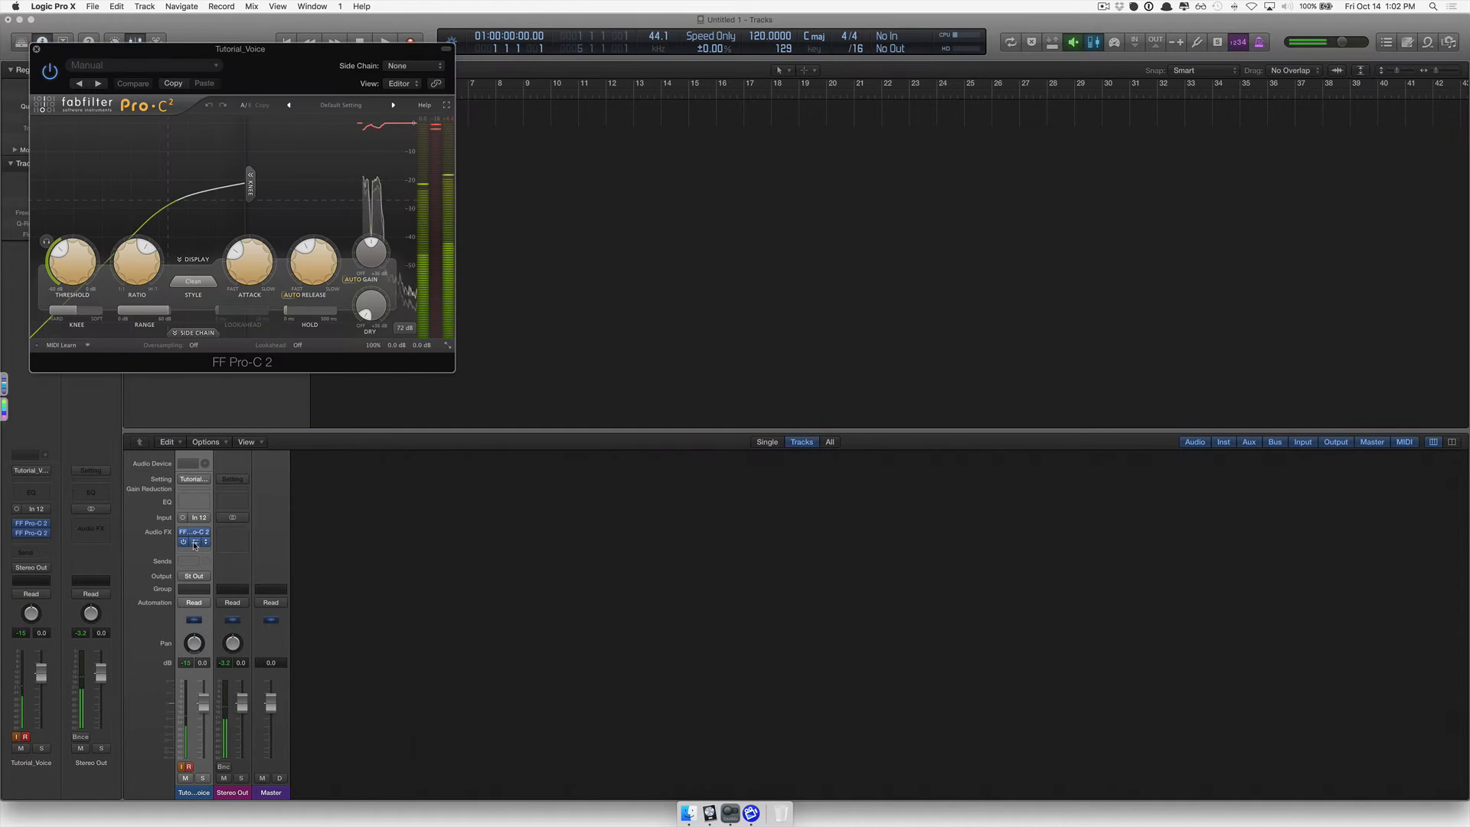
double_click(194, 541)
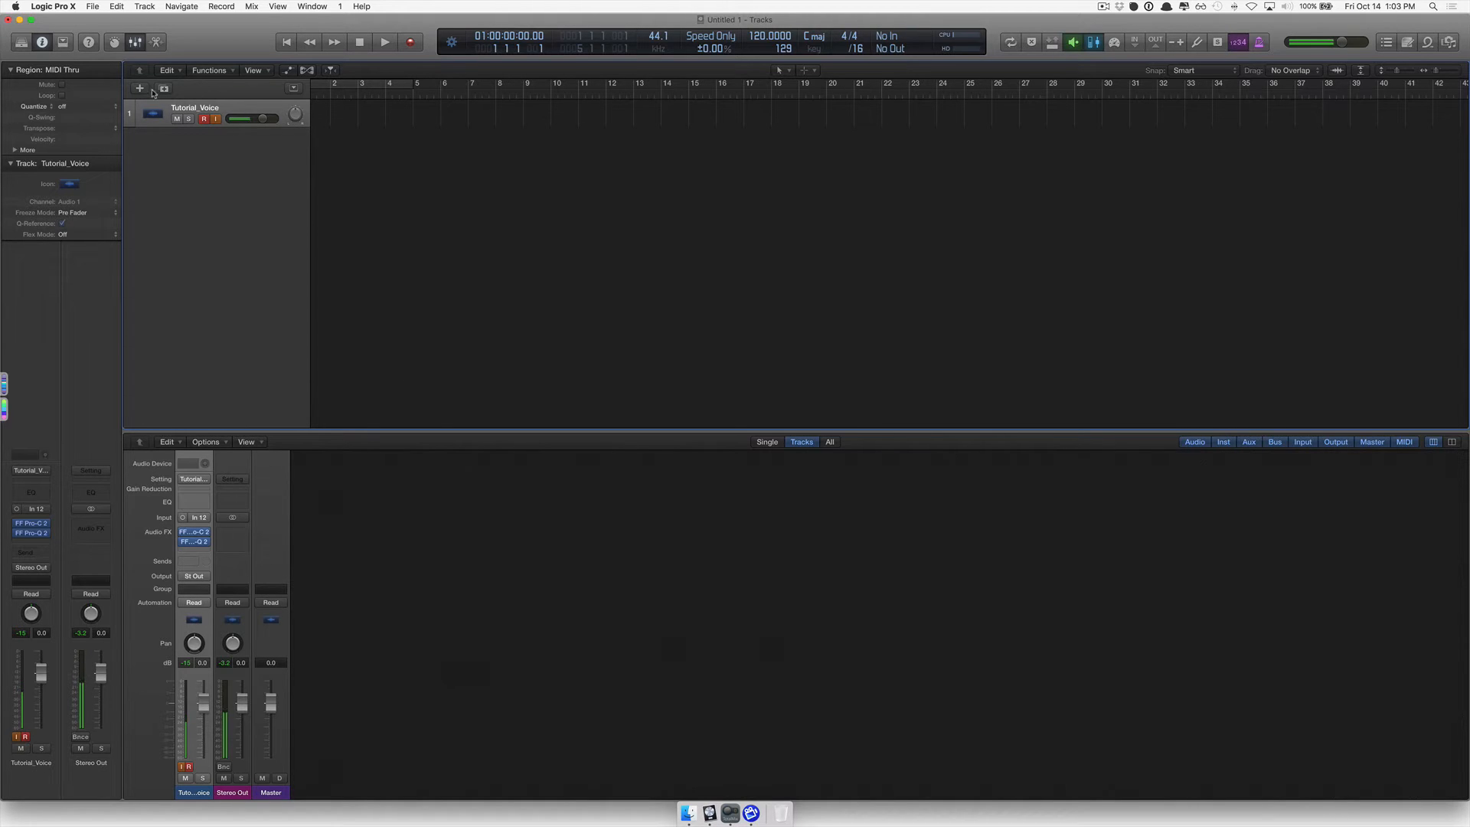
mouse_move(139, 87)
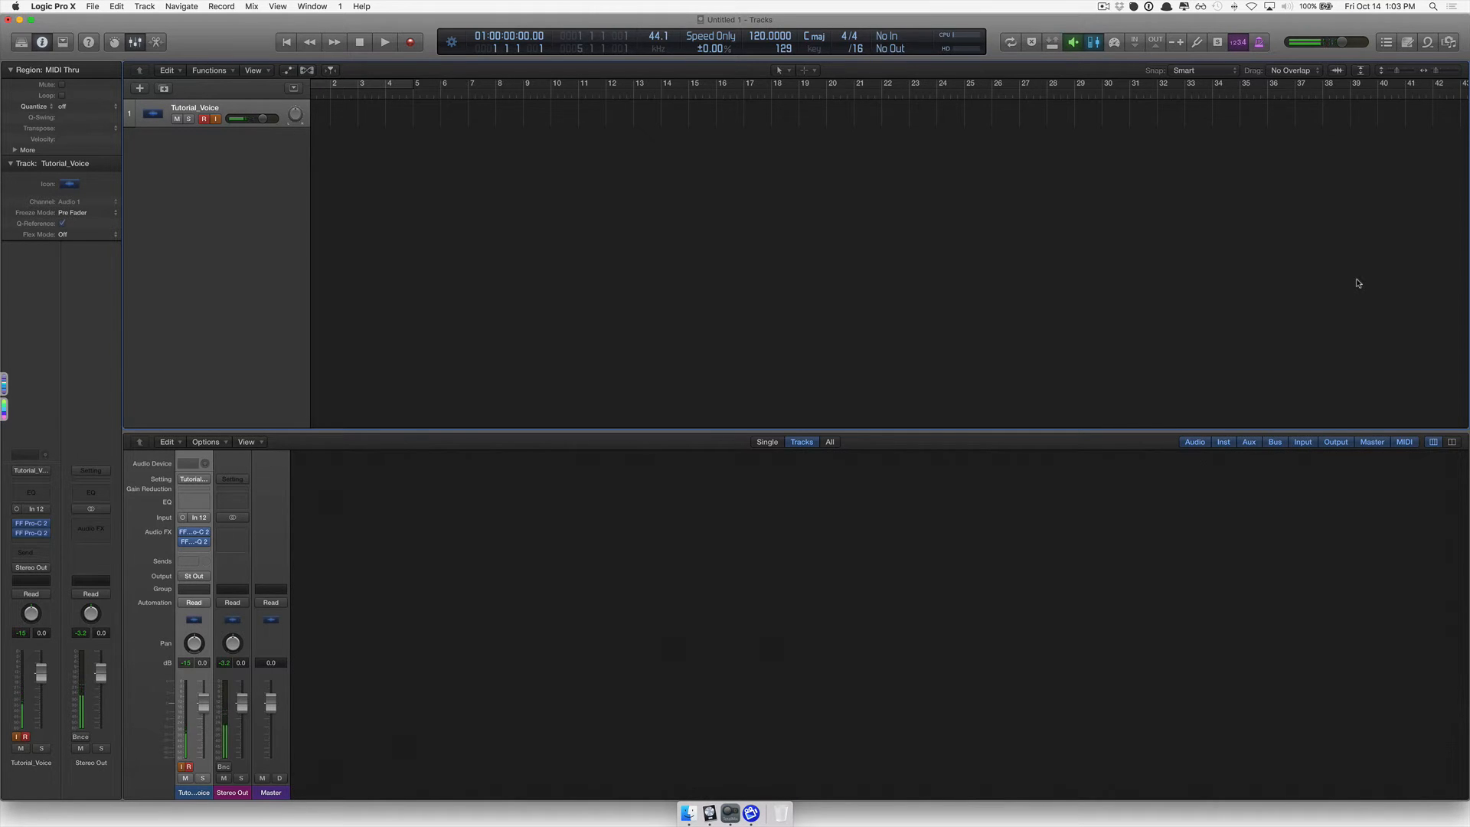
click(1448, 41)
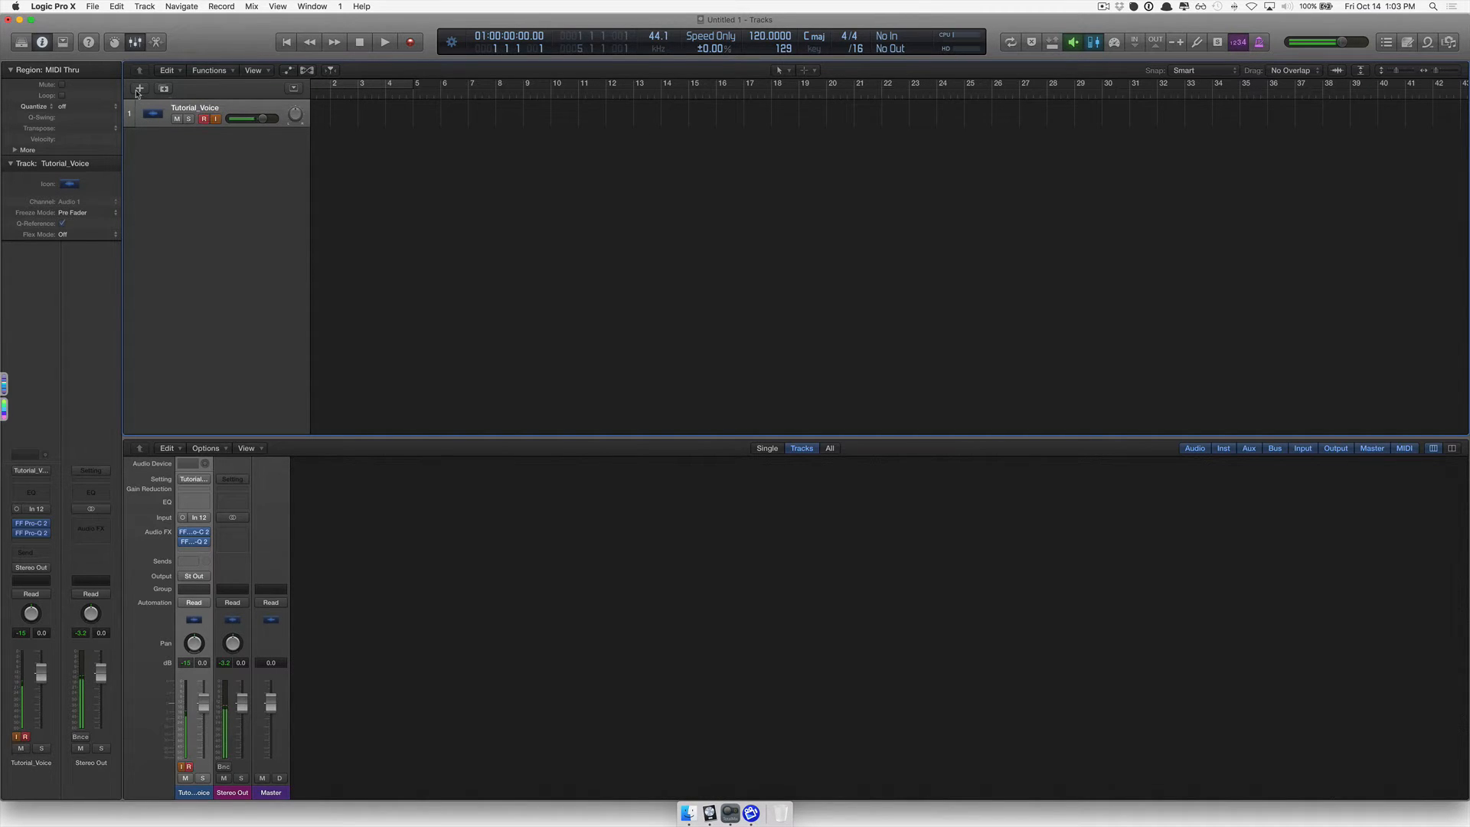
Create a new audio track, Audio 2, with its input set to No Input
click(139, 87)
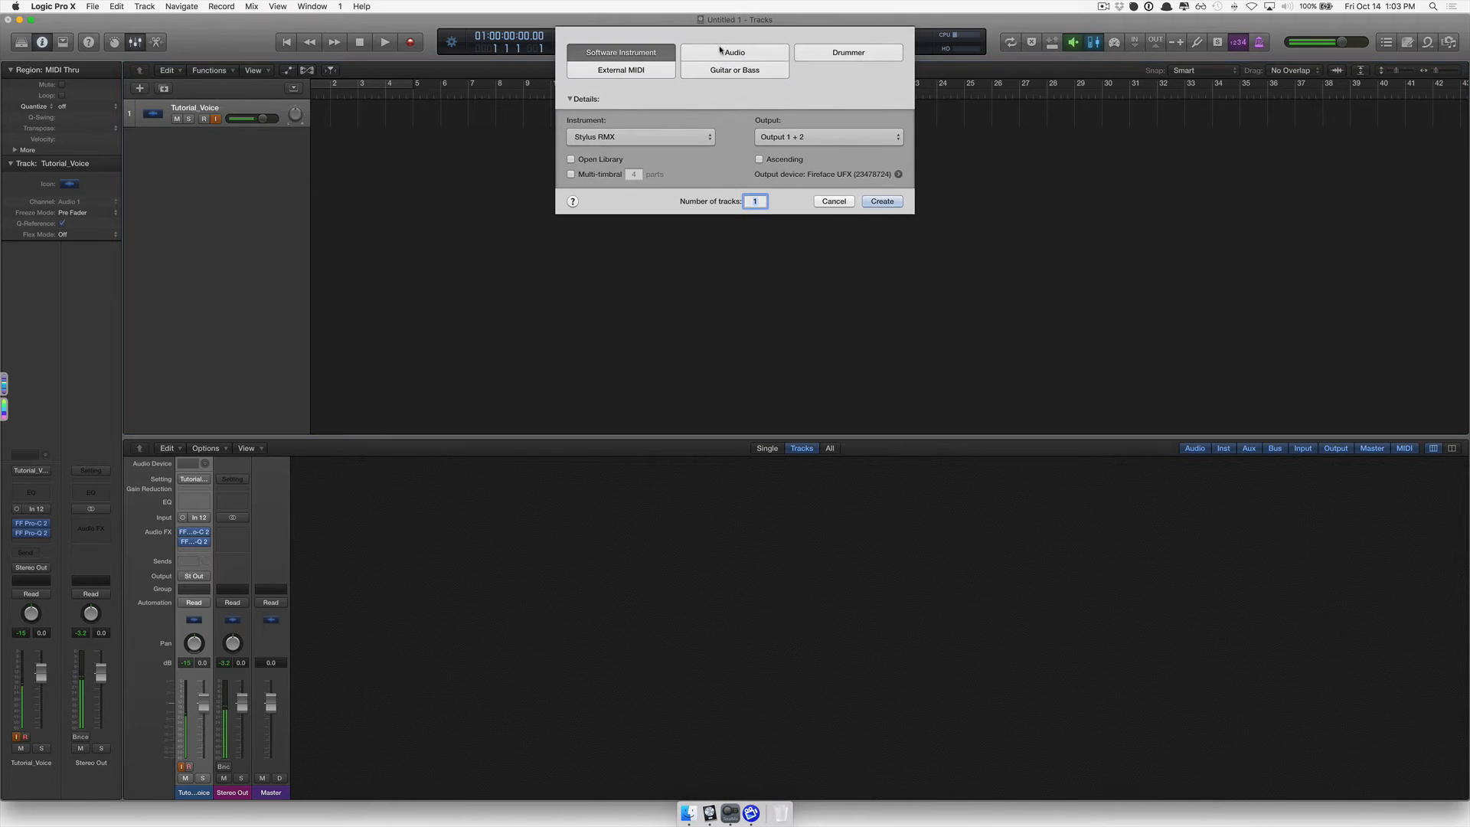
click(735, 52)
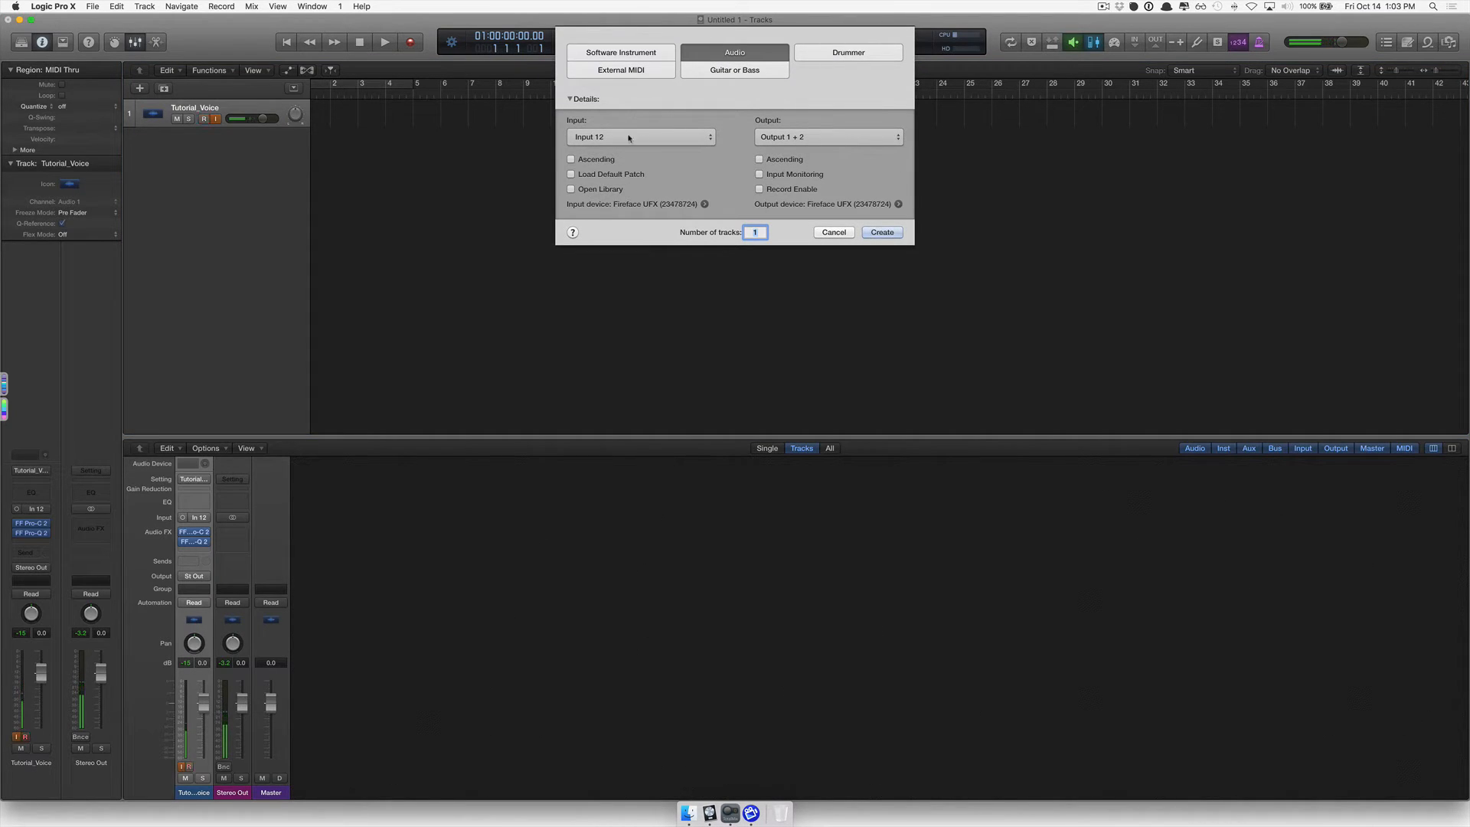
click(642, 137)
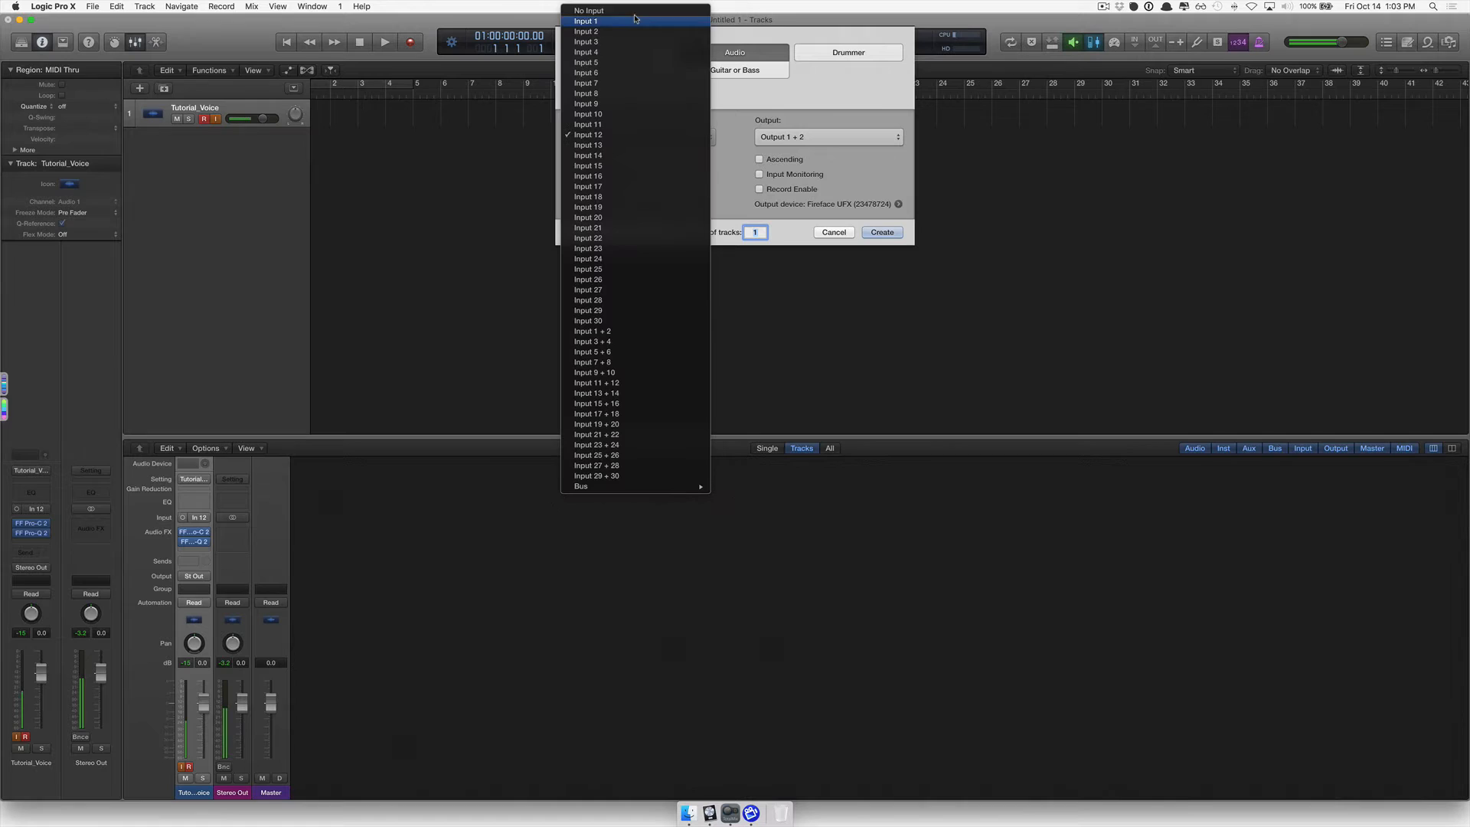
click(588, 10)
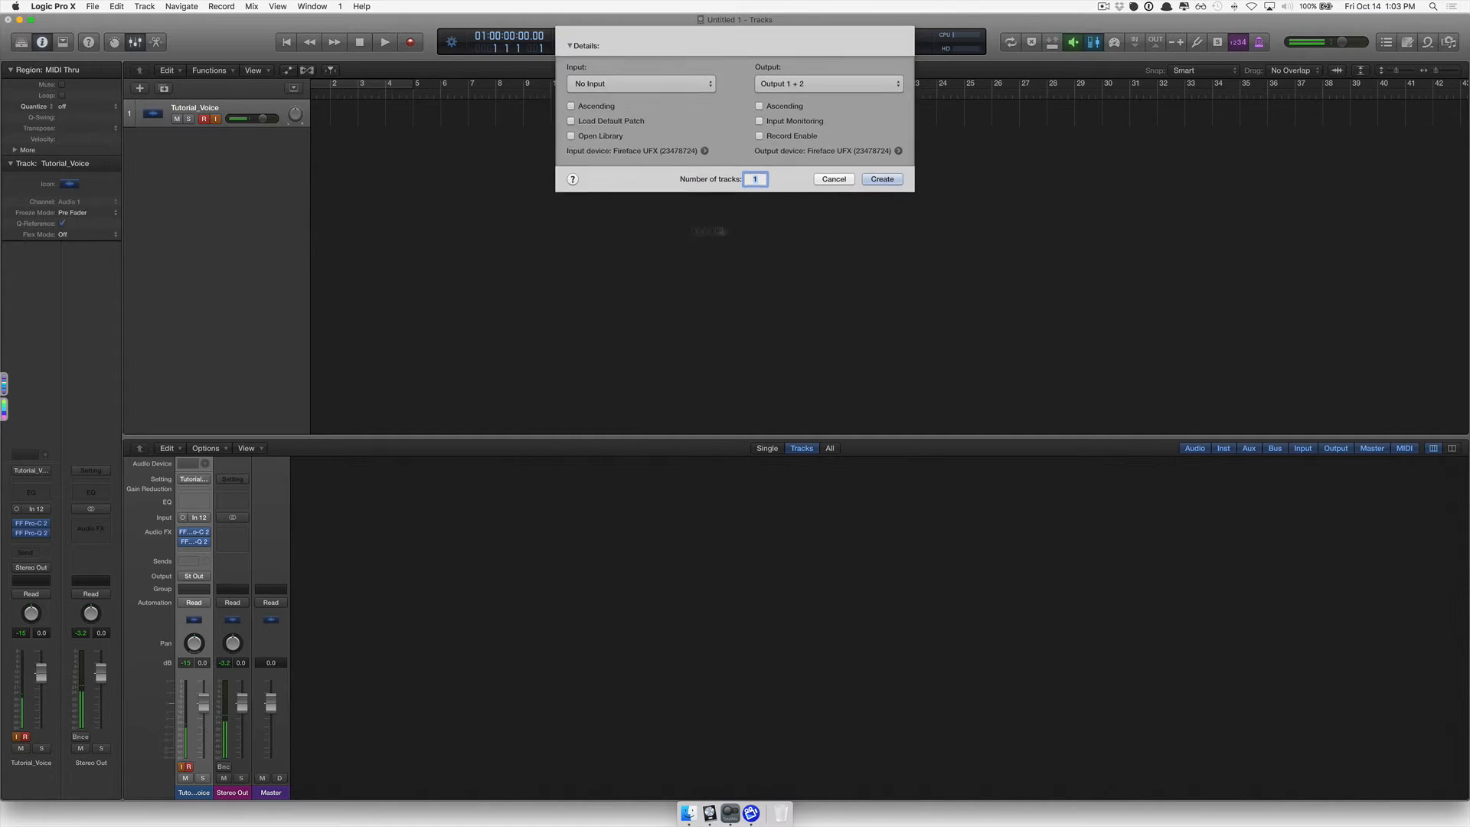
click(880, 179)
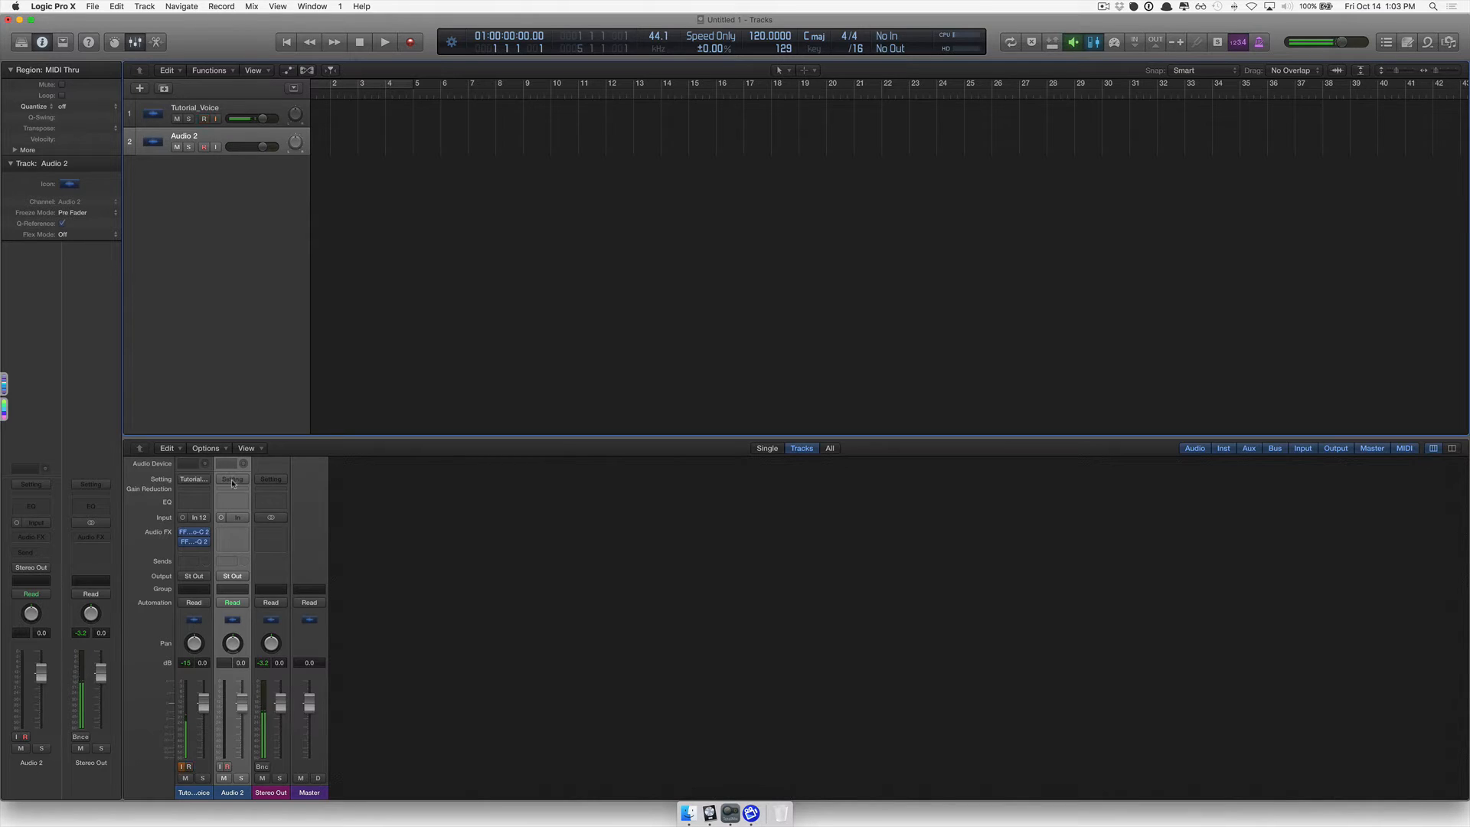
Load the Tutorial_Voice channel strip setting onto Audio 2
click(232, 479)
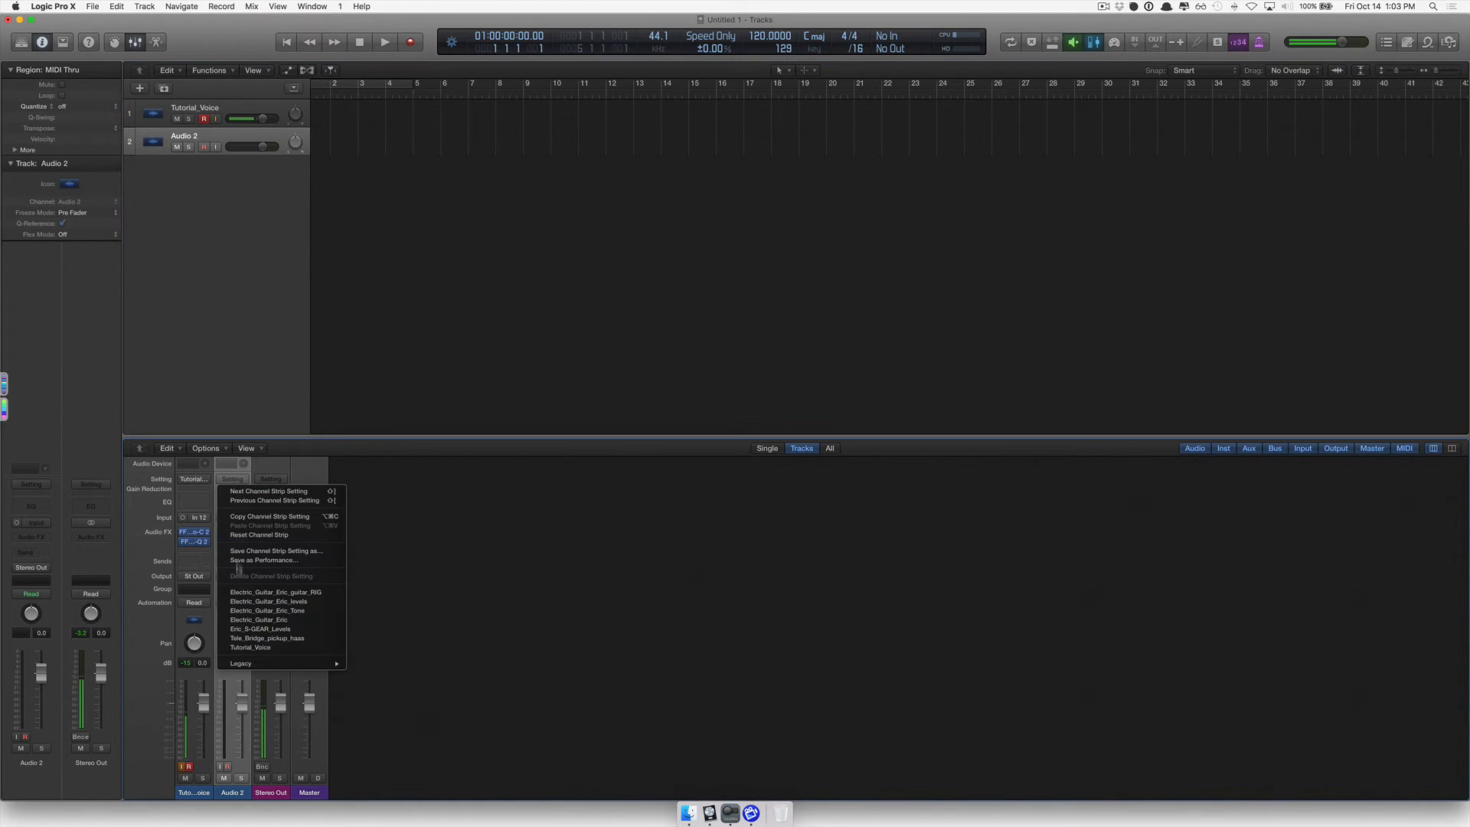
mouse_move(268, 610)
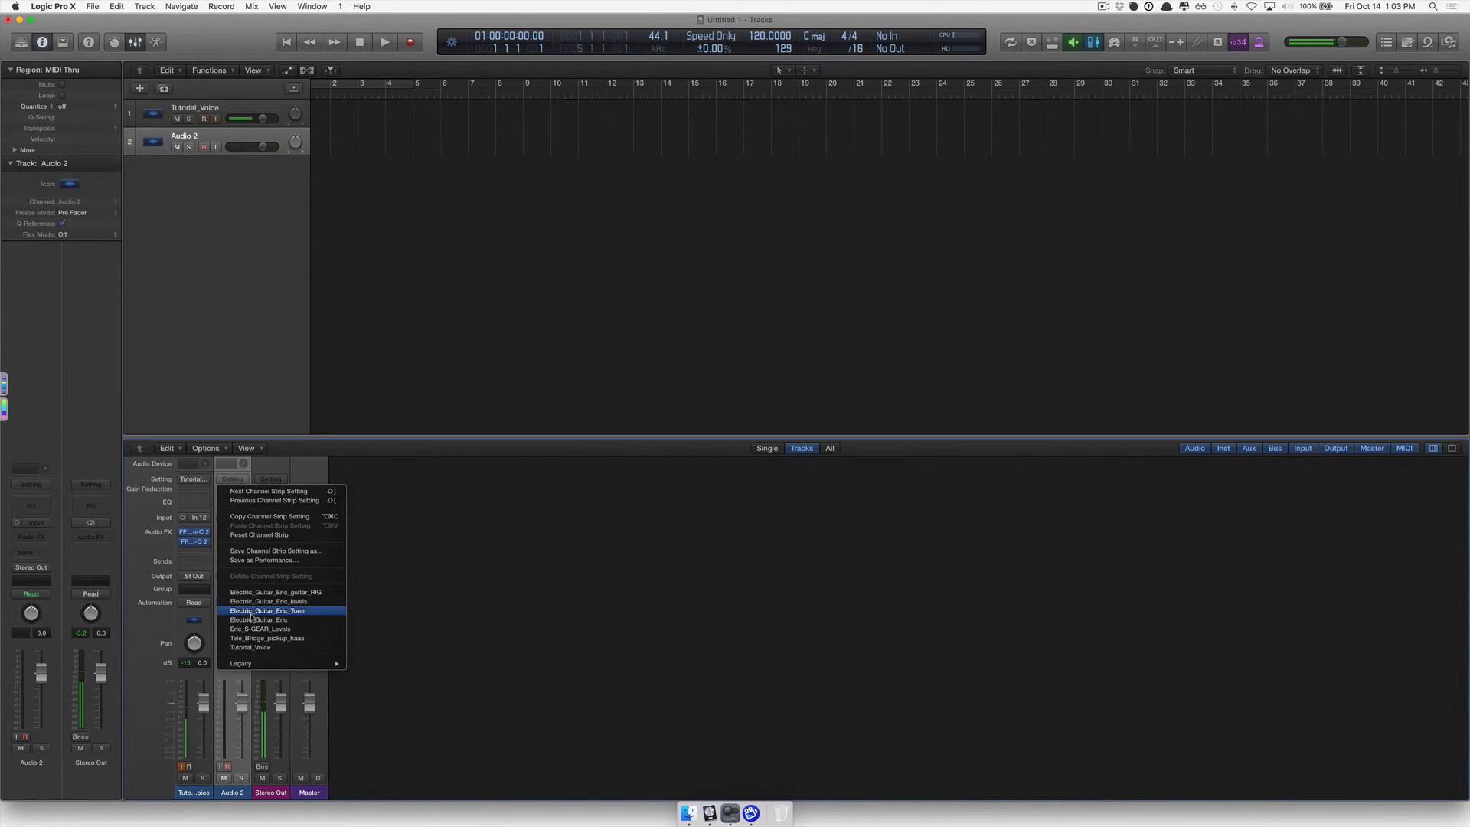
mouse_move(253, 647)
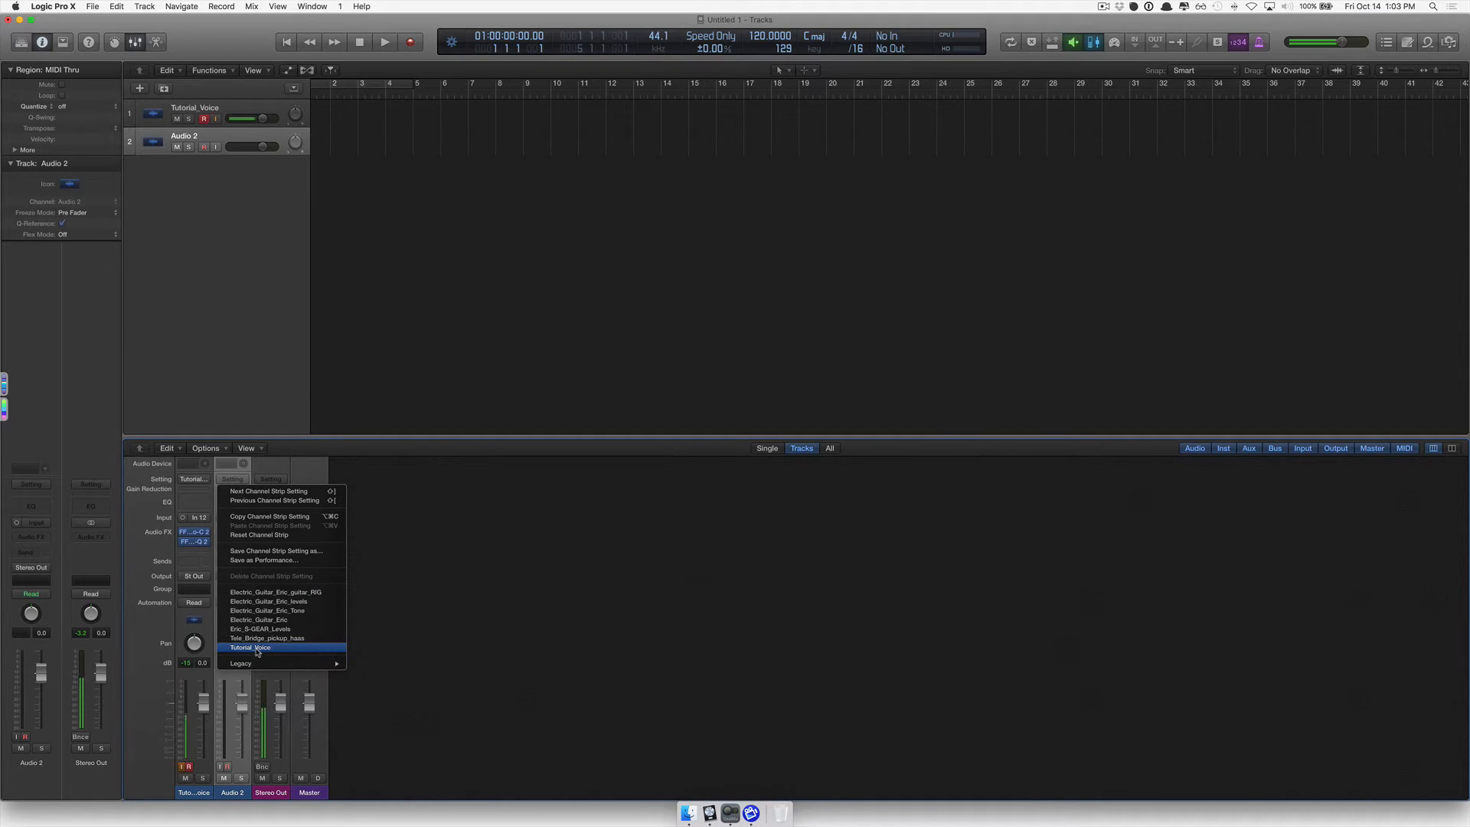
click(250, 647)
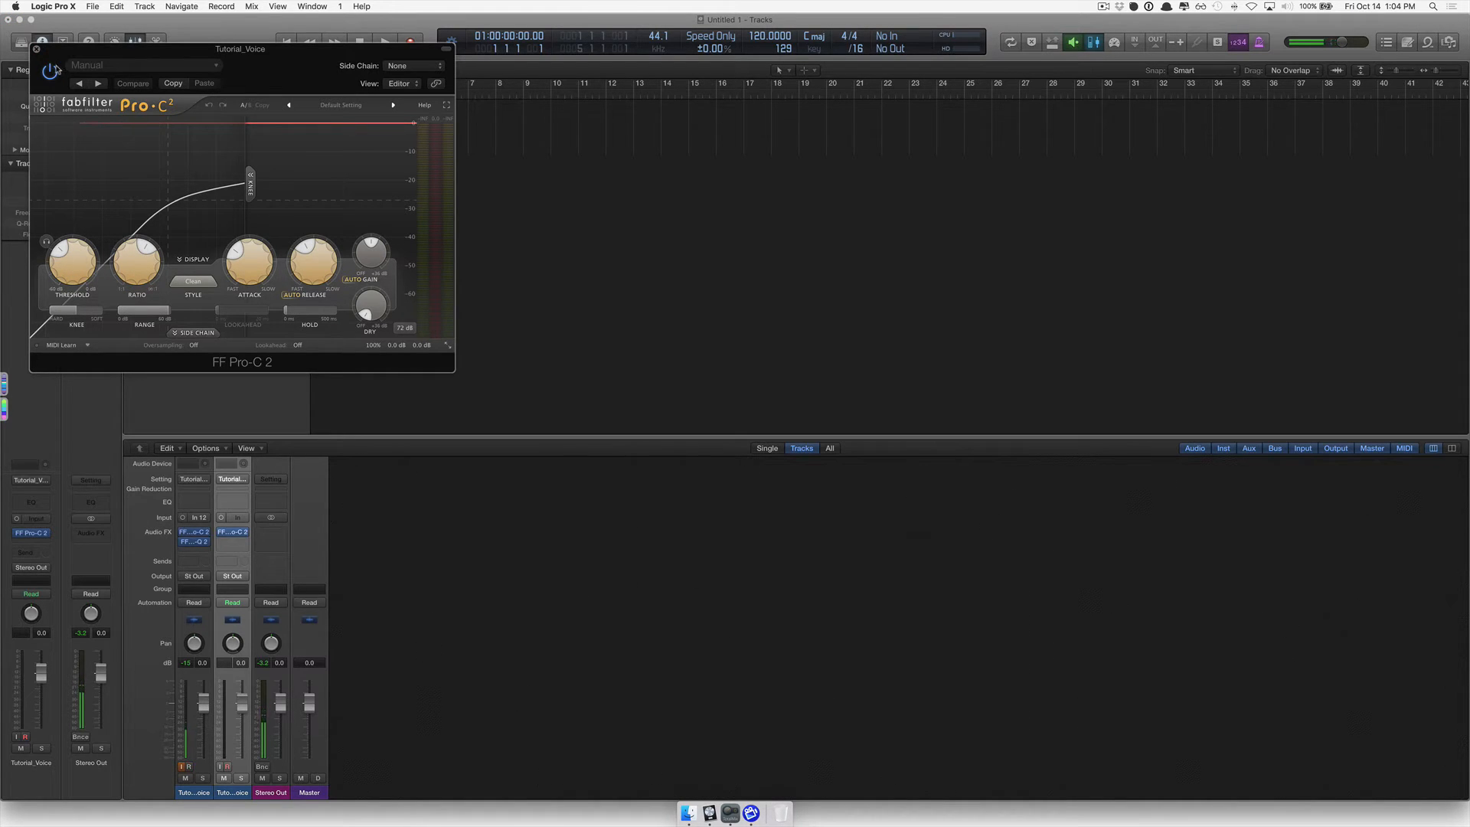
mouse_move(296, 171)
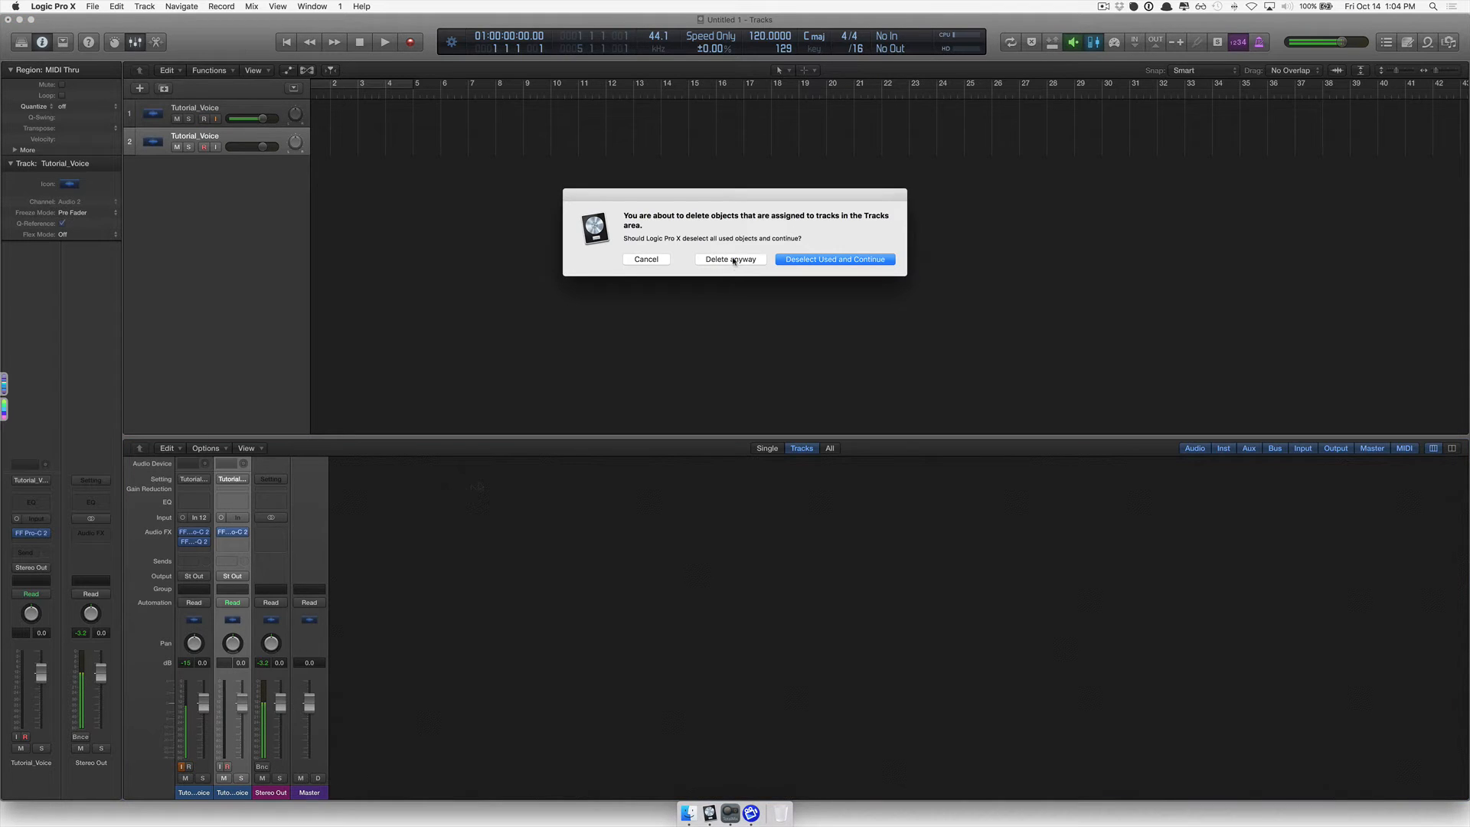
Delete the duplicate second track, confirming with Delete Anyway
click(729, 258)
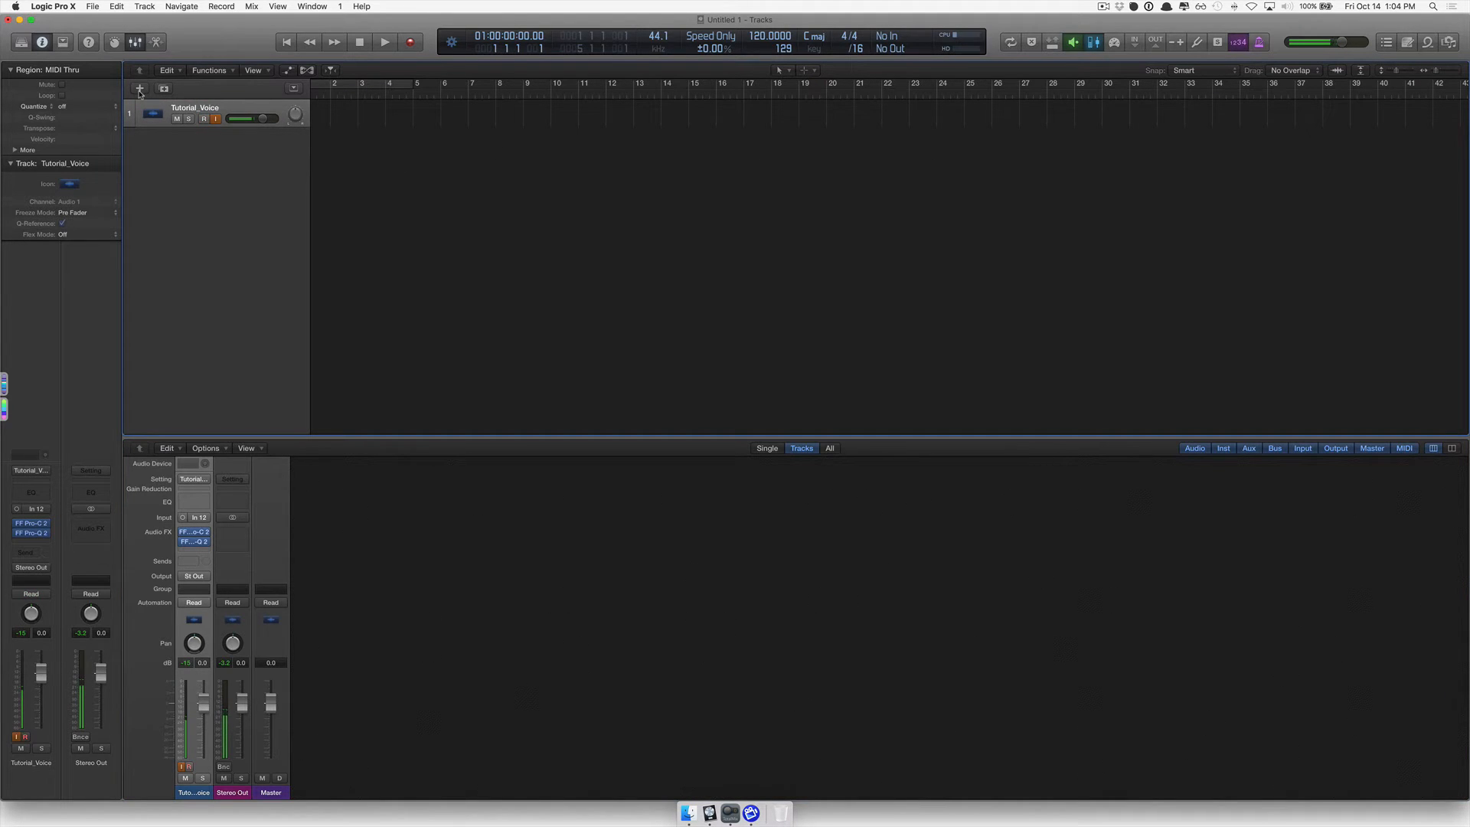
Create a software instrument track, Inst 1, using an Empty Channel Strip
click(139, 88)
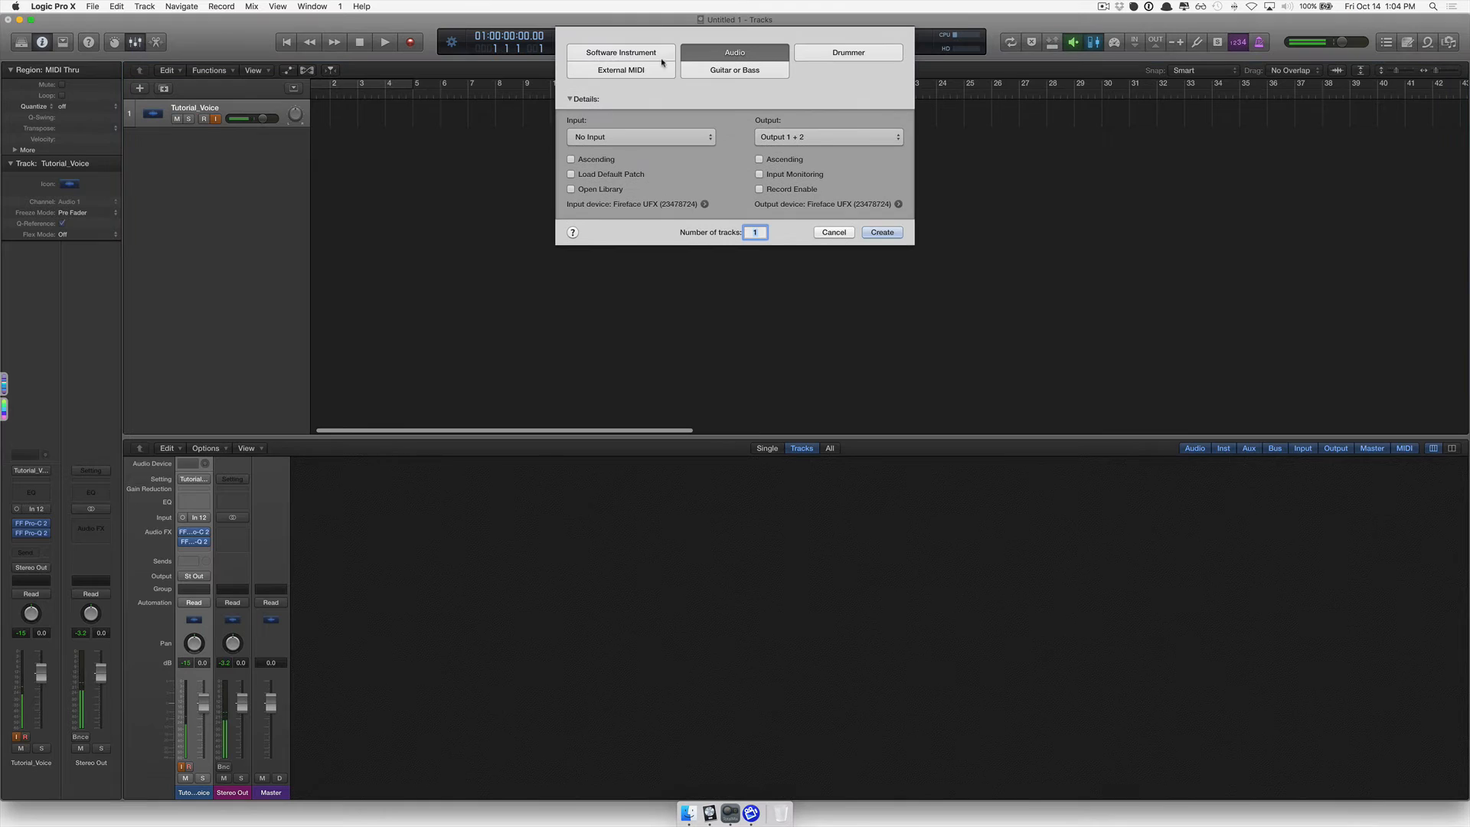
click(621, 52)
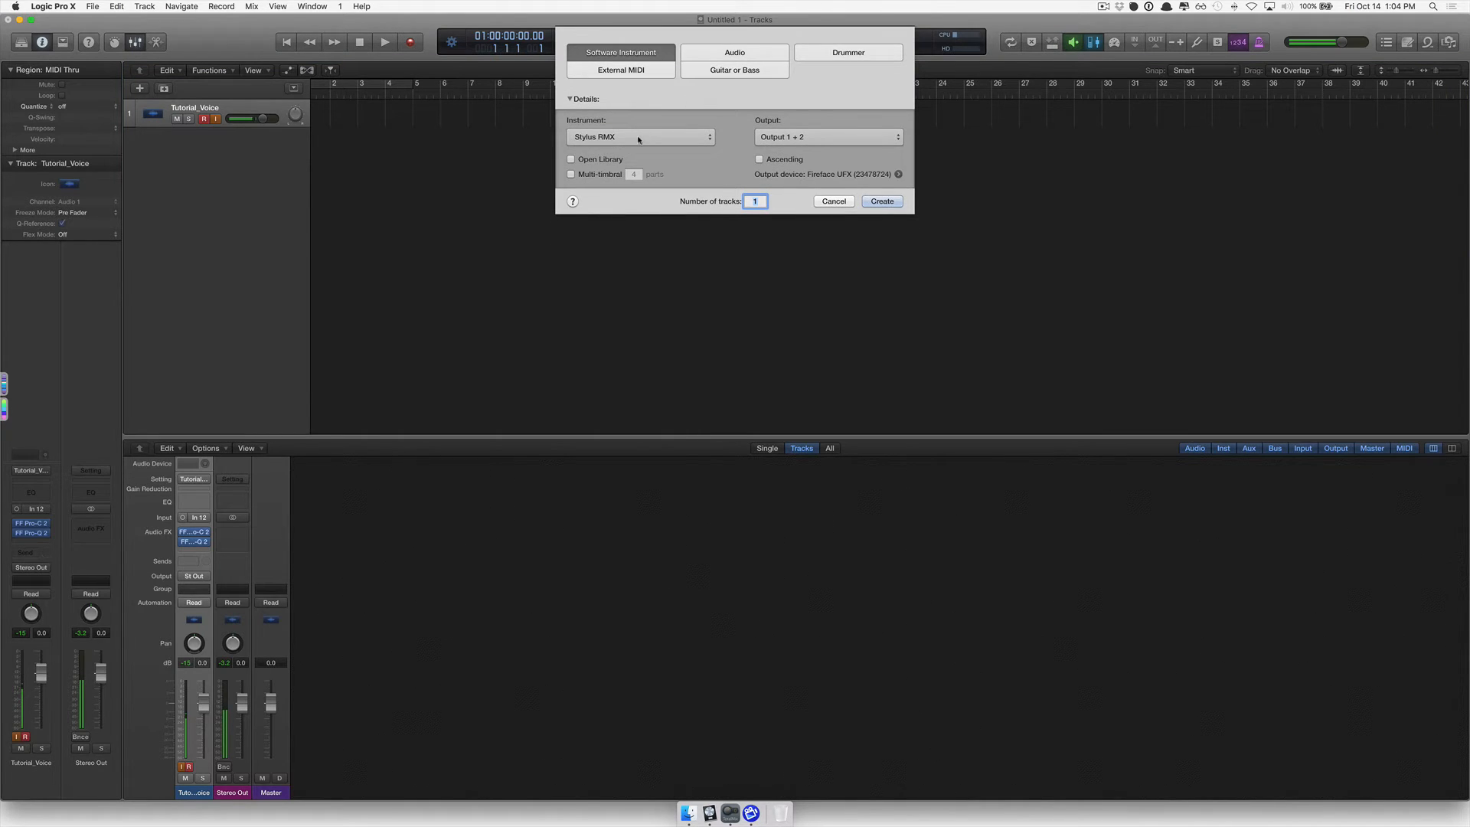
click(640, 137)
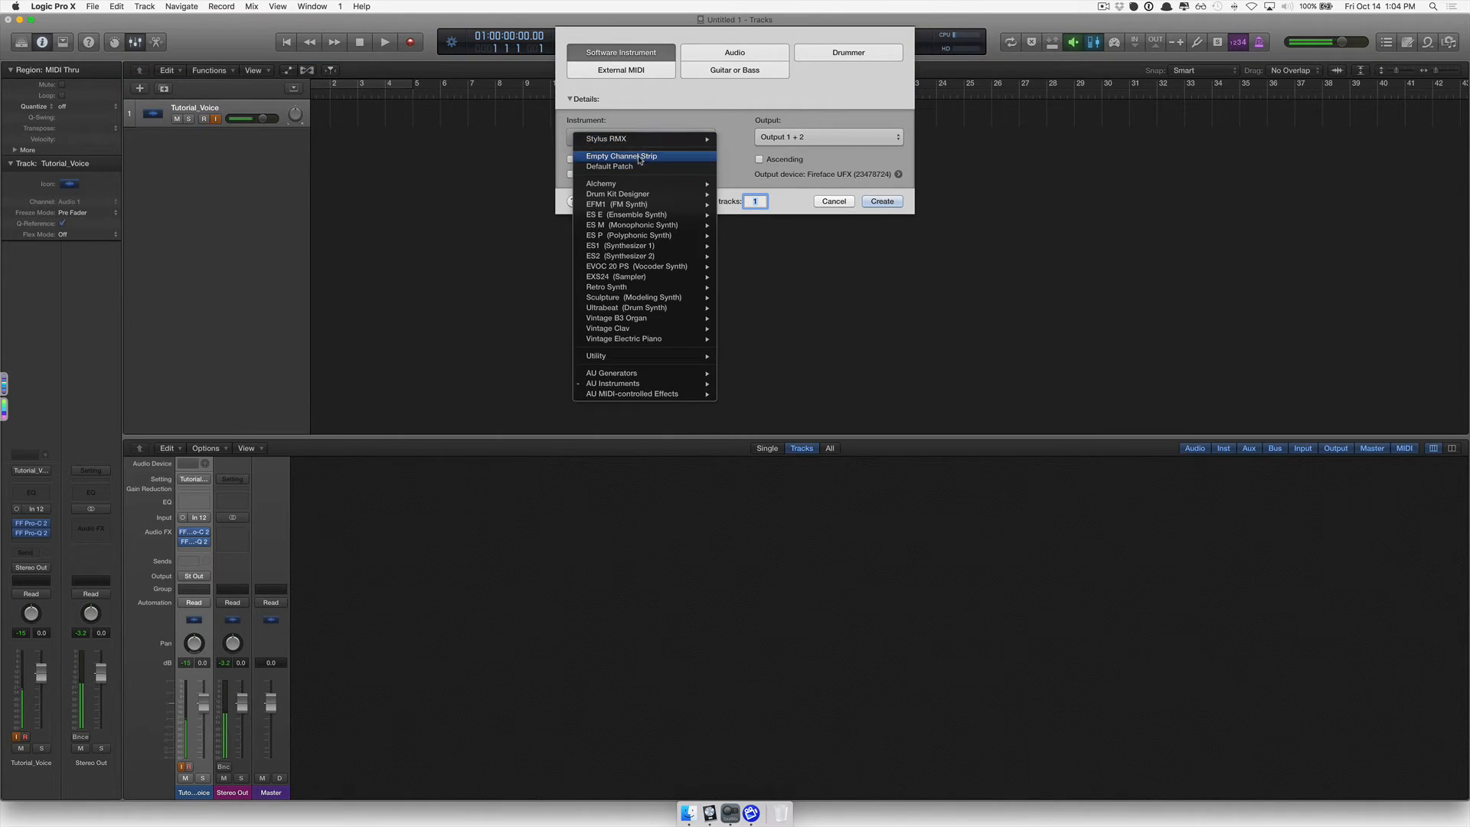
click(622, 155)
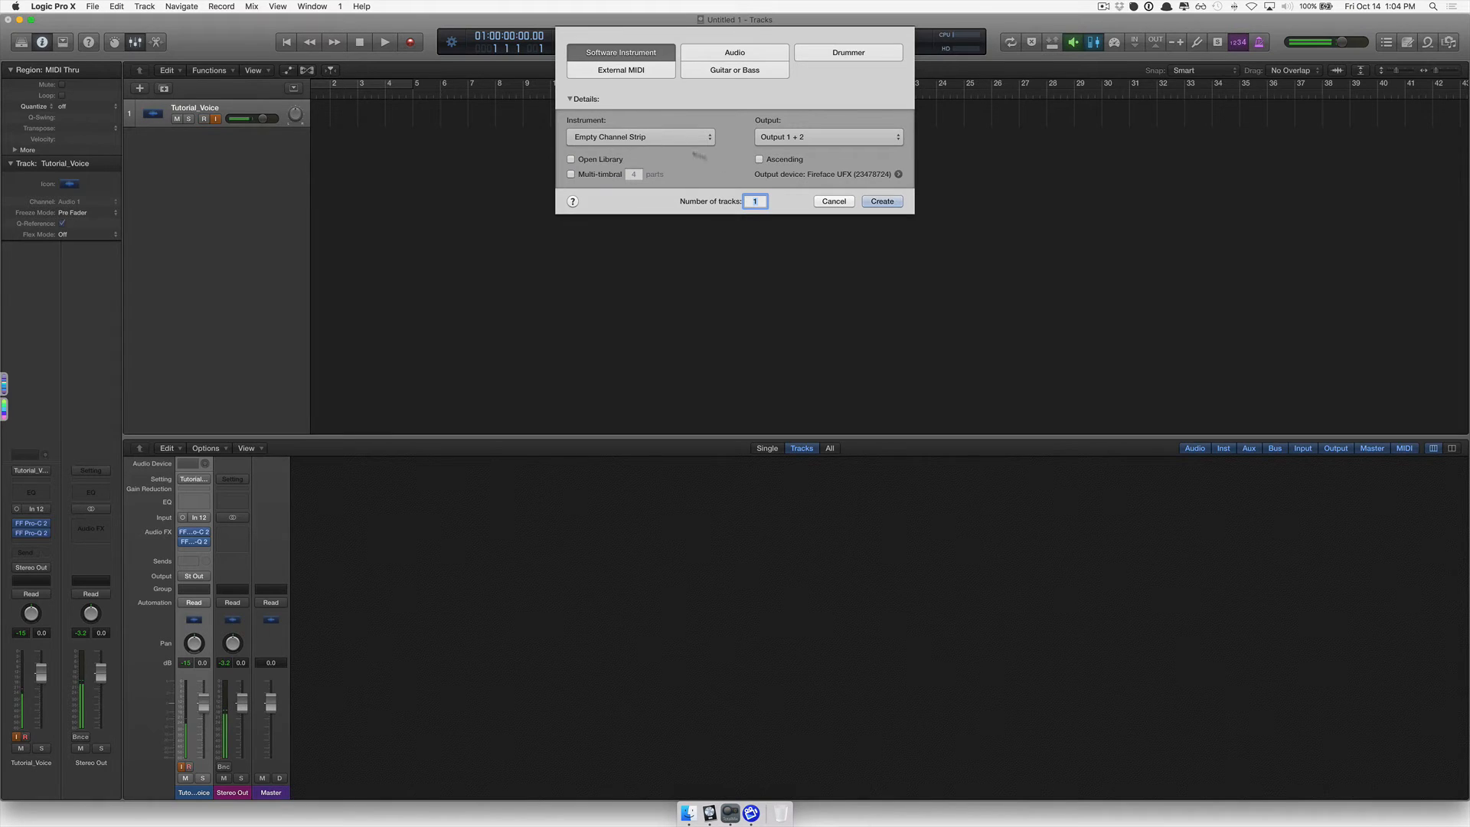
mouse_move(646, 124)
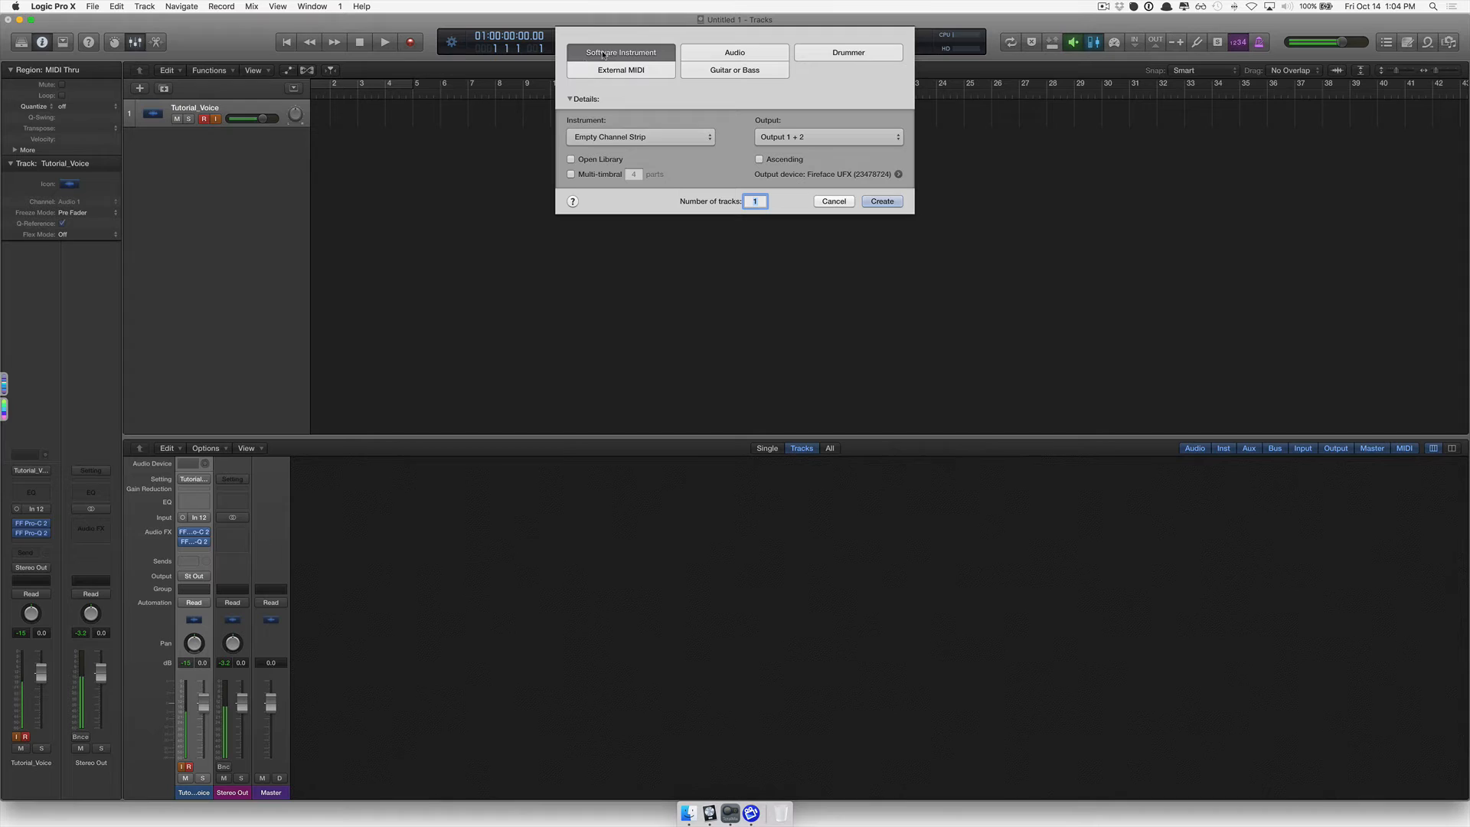
mouse_move(670, 141)
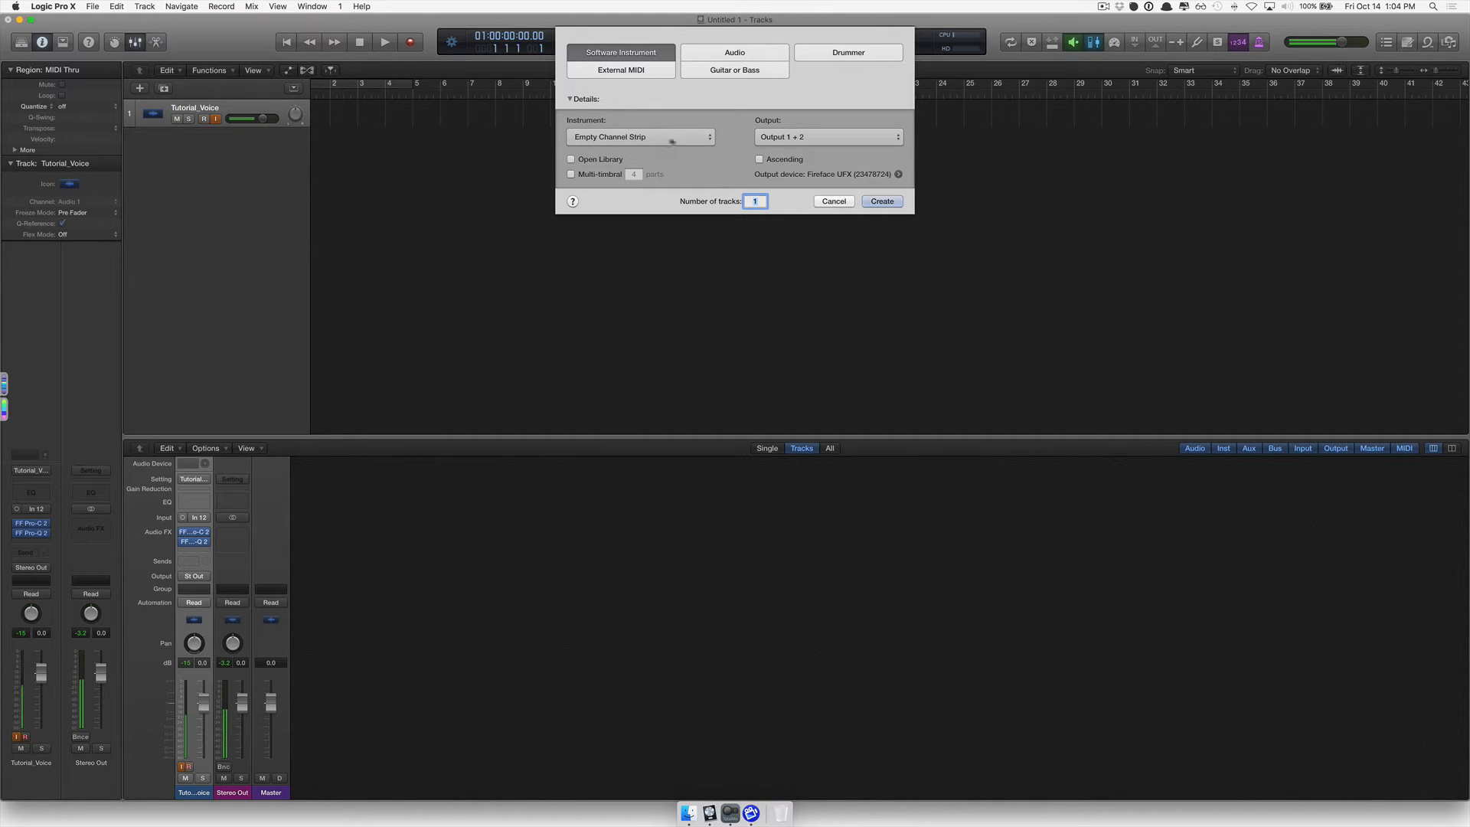
click(833, 201)
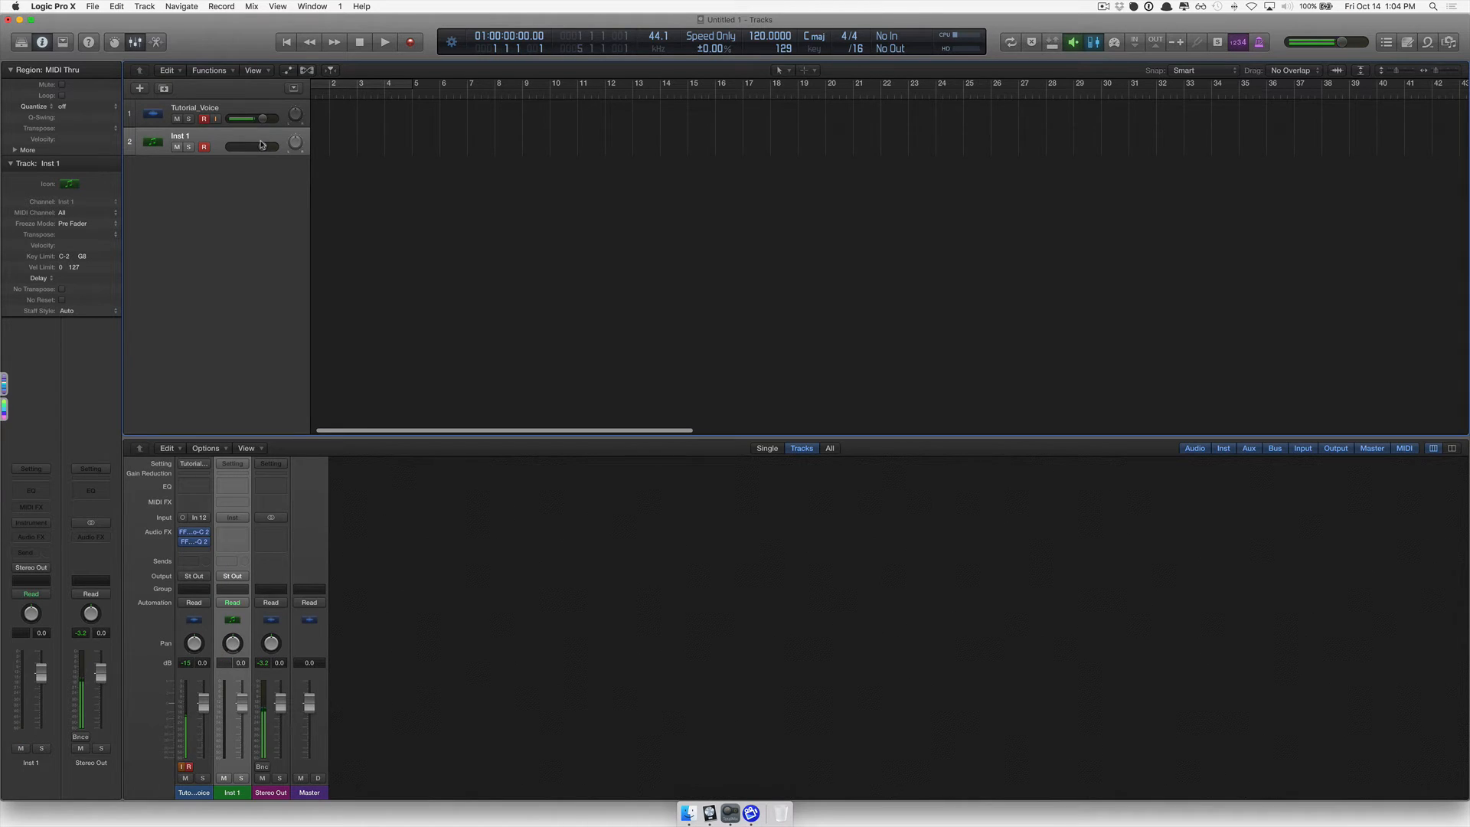
mouse_move(263, 146)
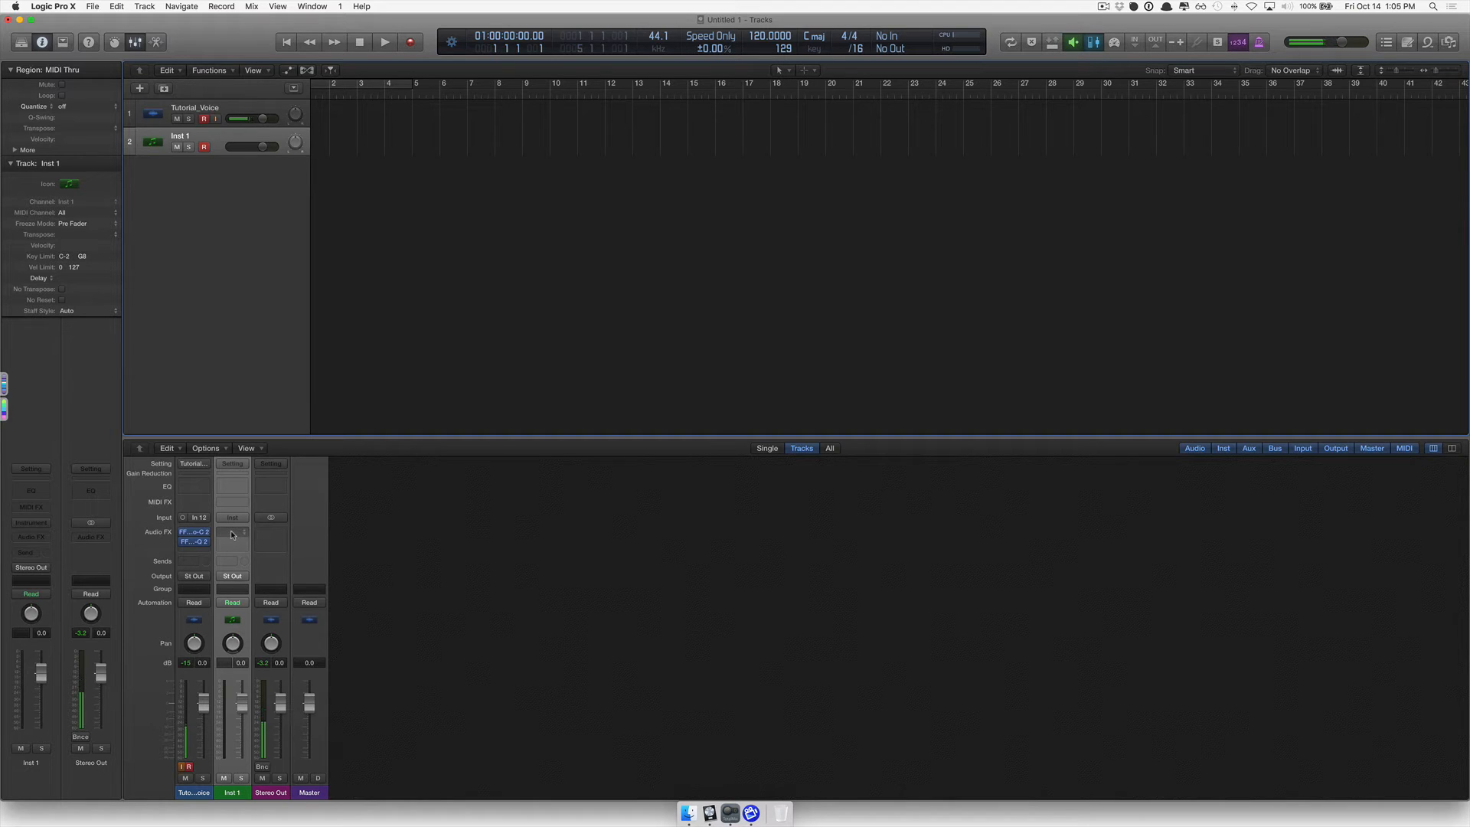
Open Inst 1's Setting menu listing Eric_Stylus and Omnisphere_Custom_Patch
click(204, 120)
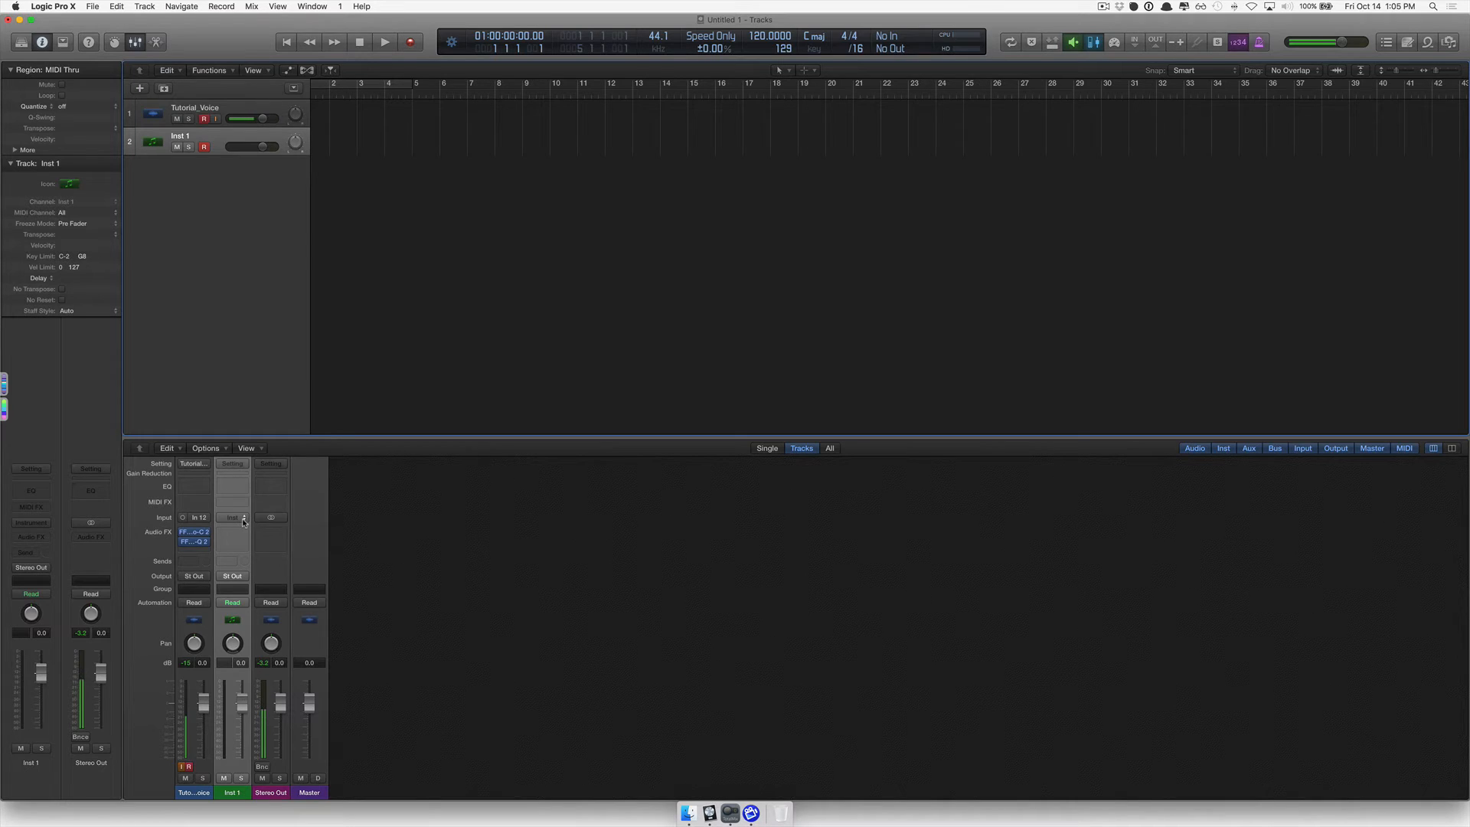
mouse_move(232, 517)
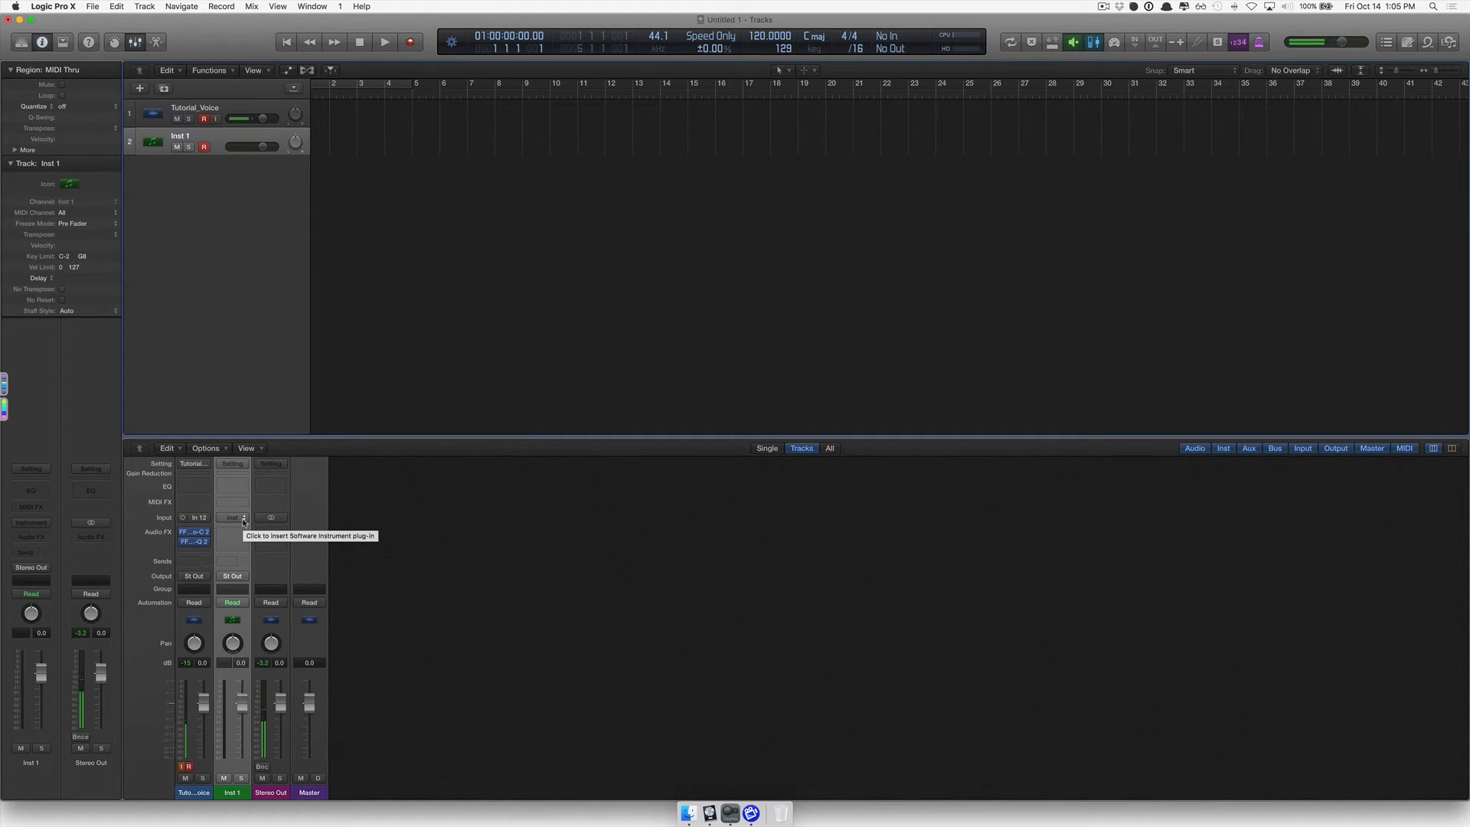
click(231, 518)
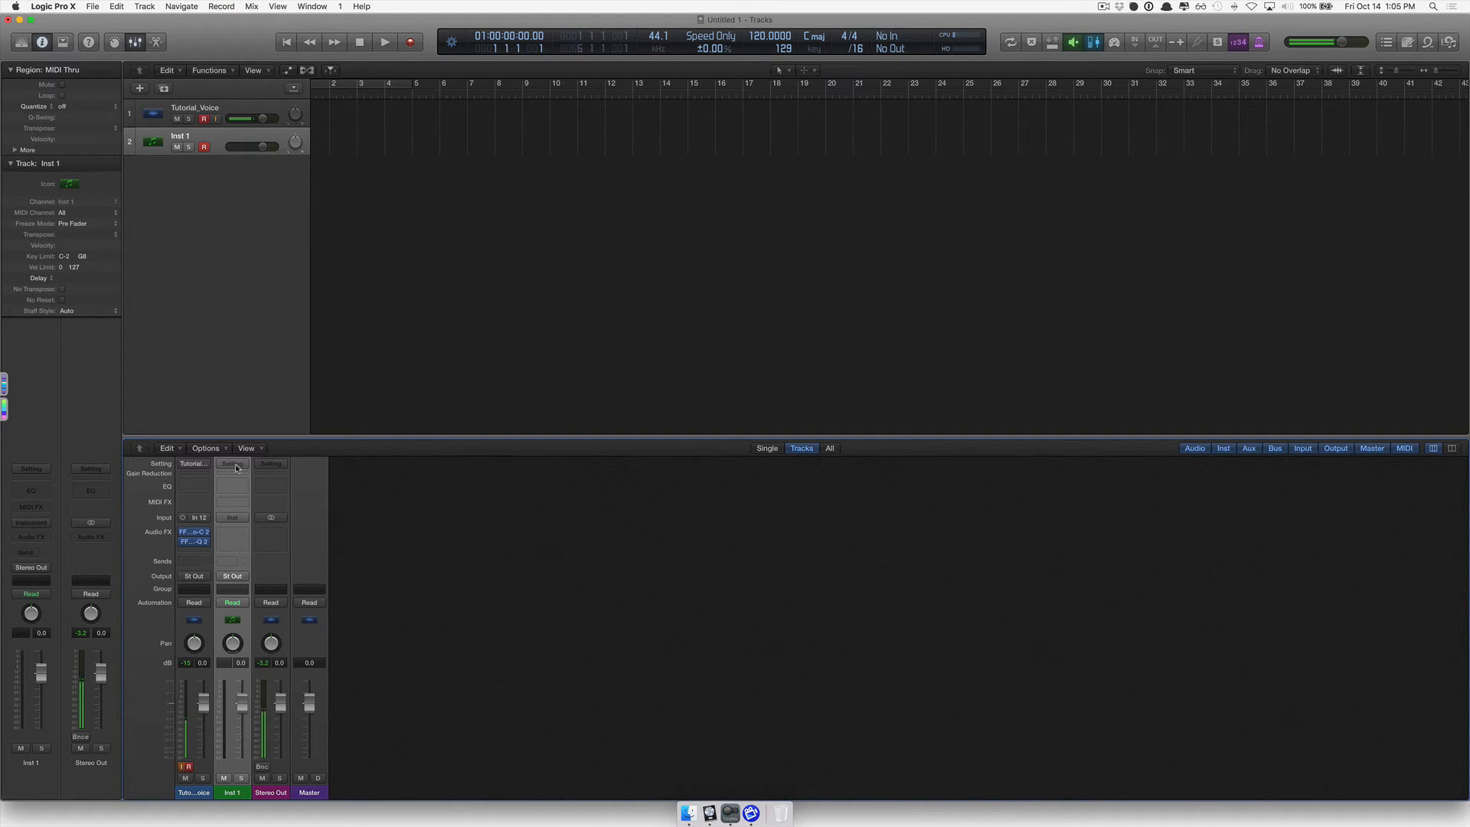
click(231, 464)
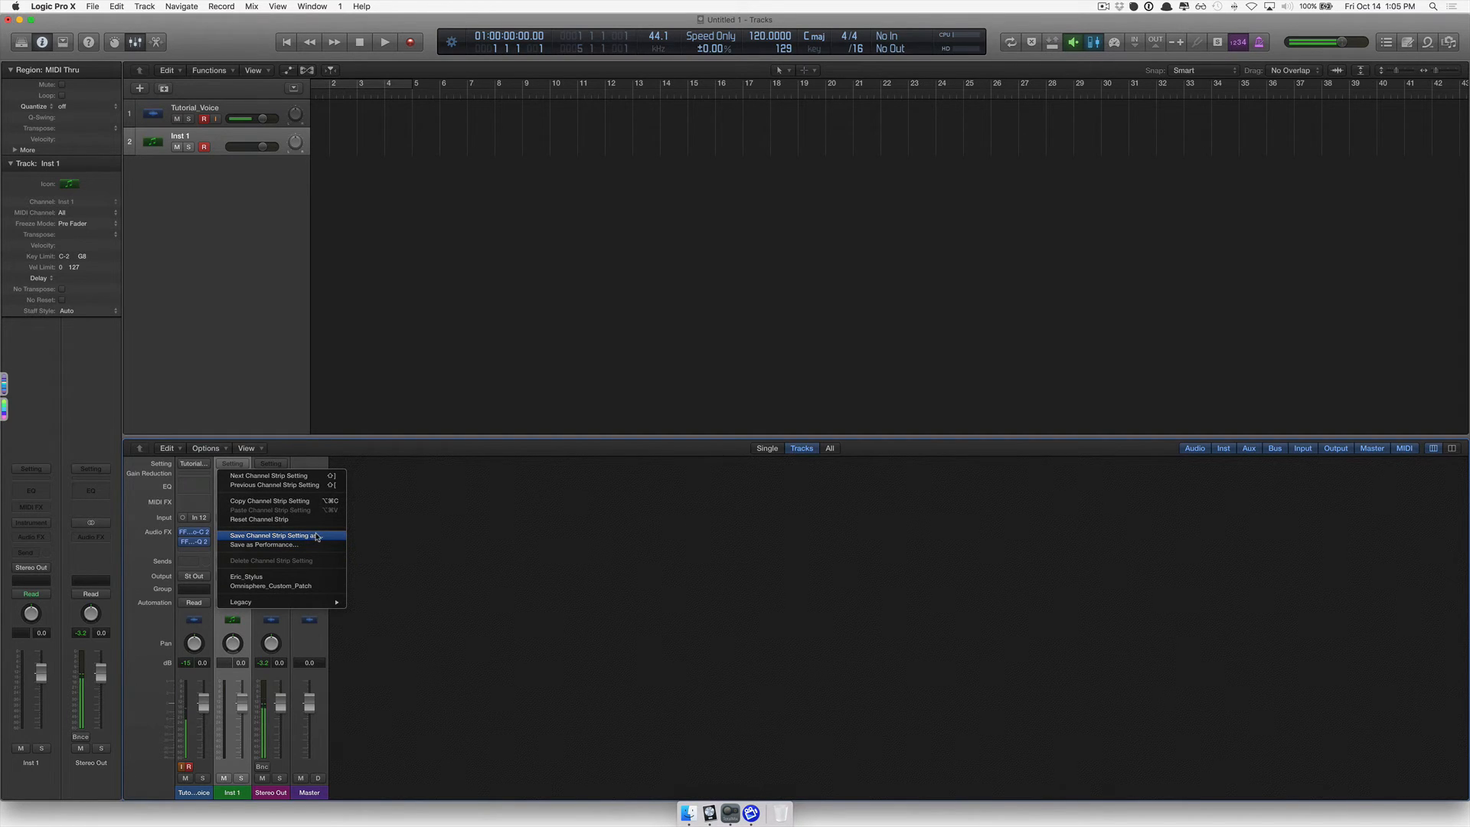
Load Eric_Stylus onto Inst 1, renaming it Eric_Stylus with Stylus RMX
click(272, 535)
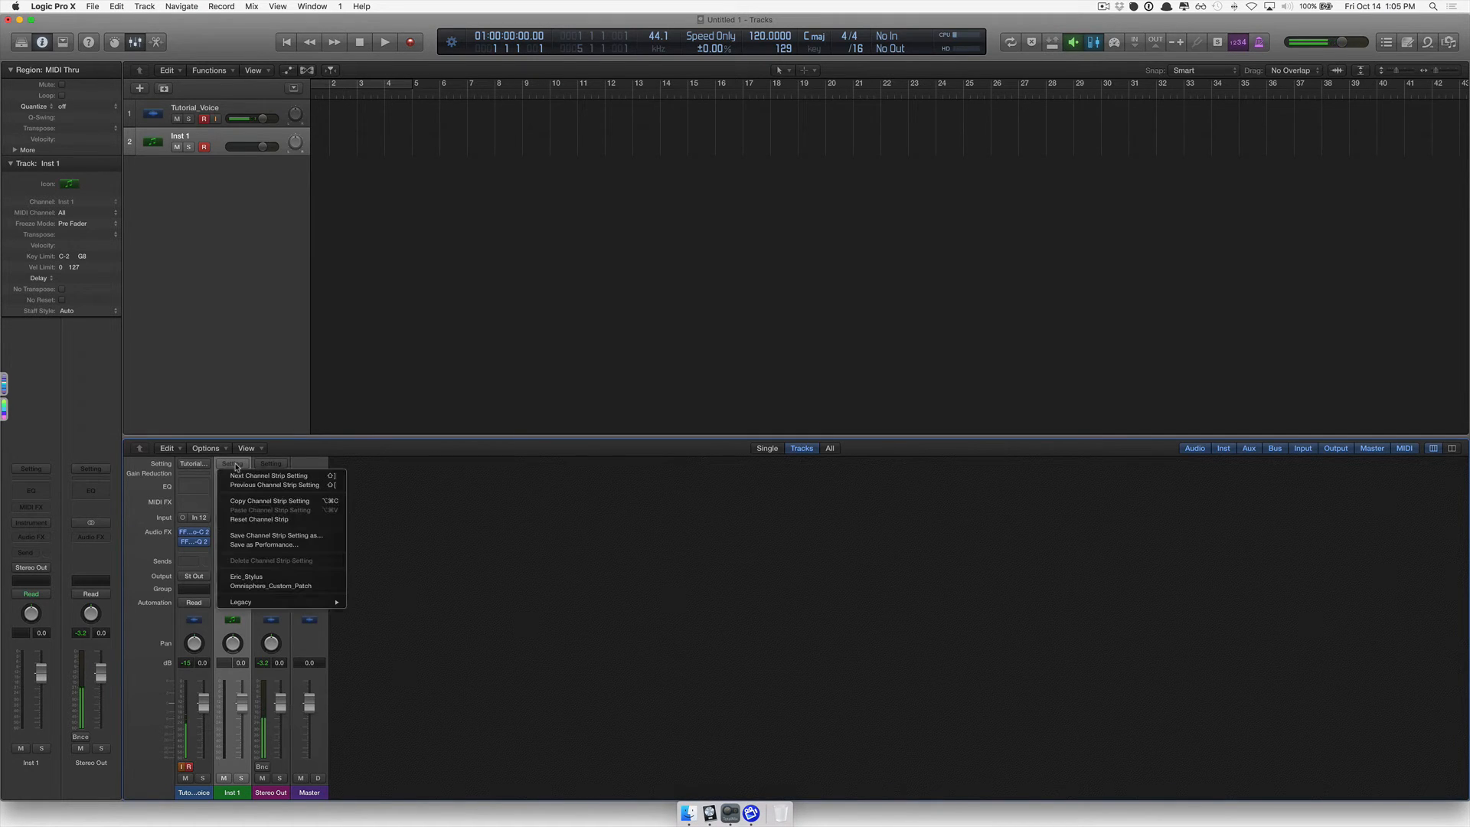
mouse_move(258, 575)
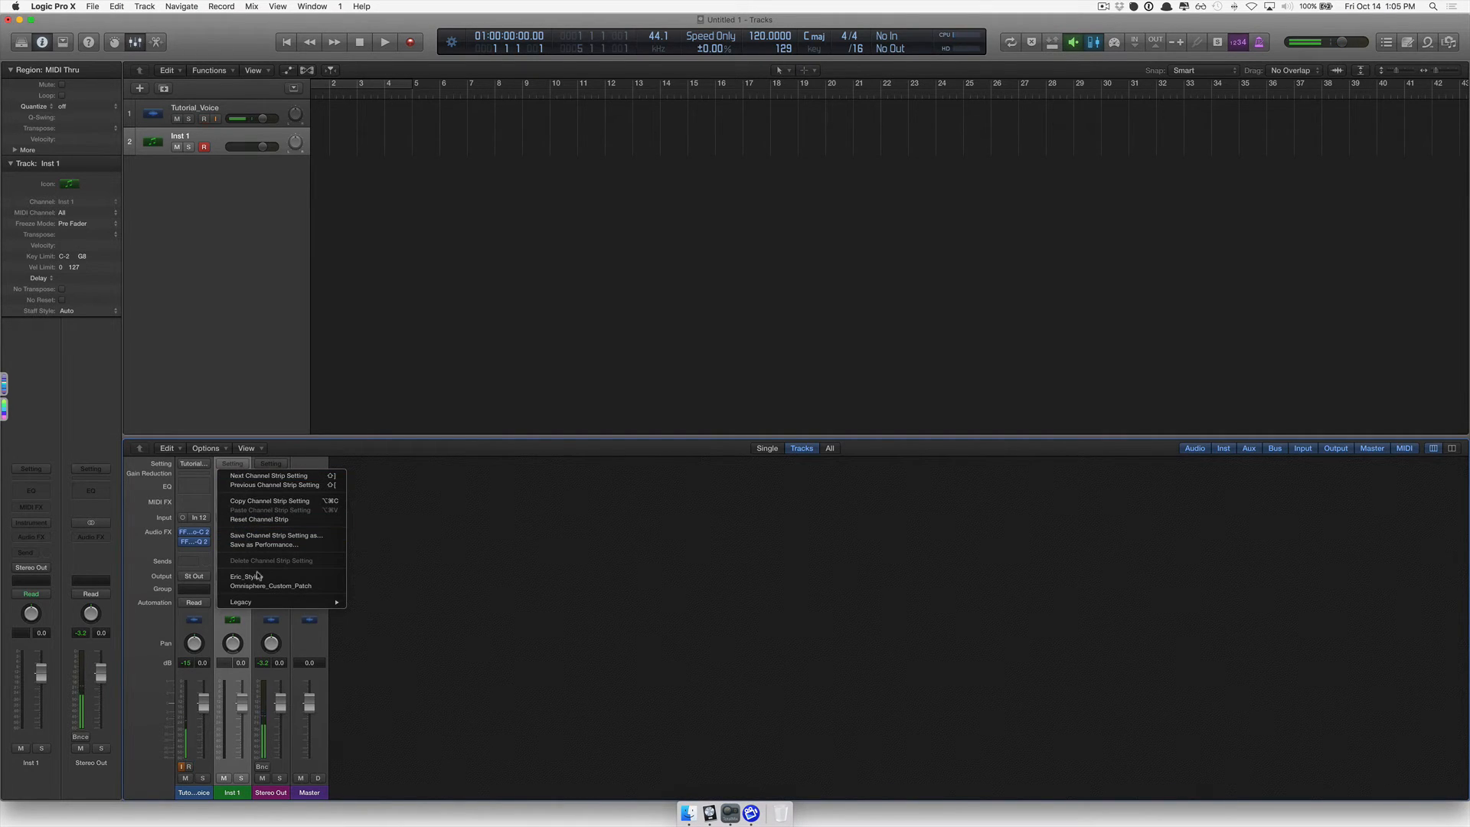
mouse_move(248, 577)
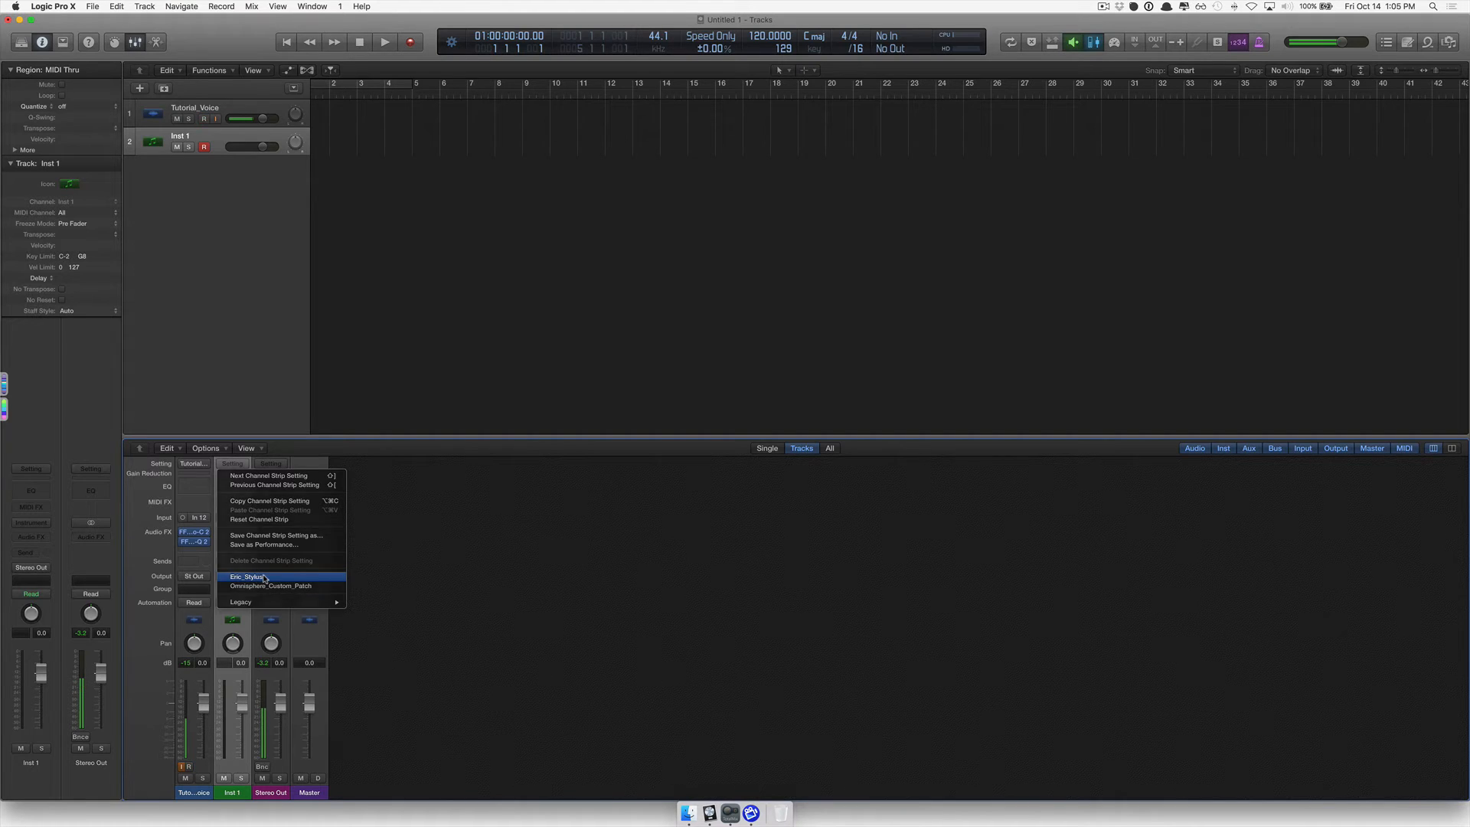
click(243, 576)
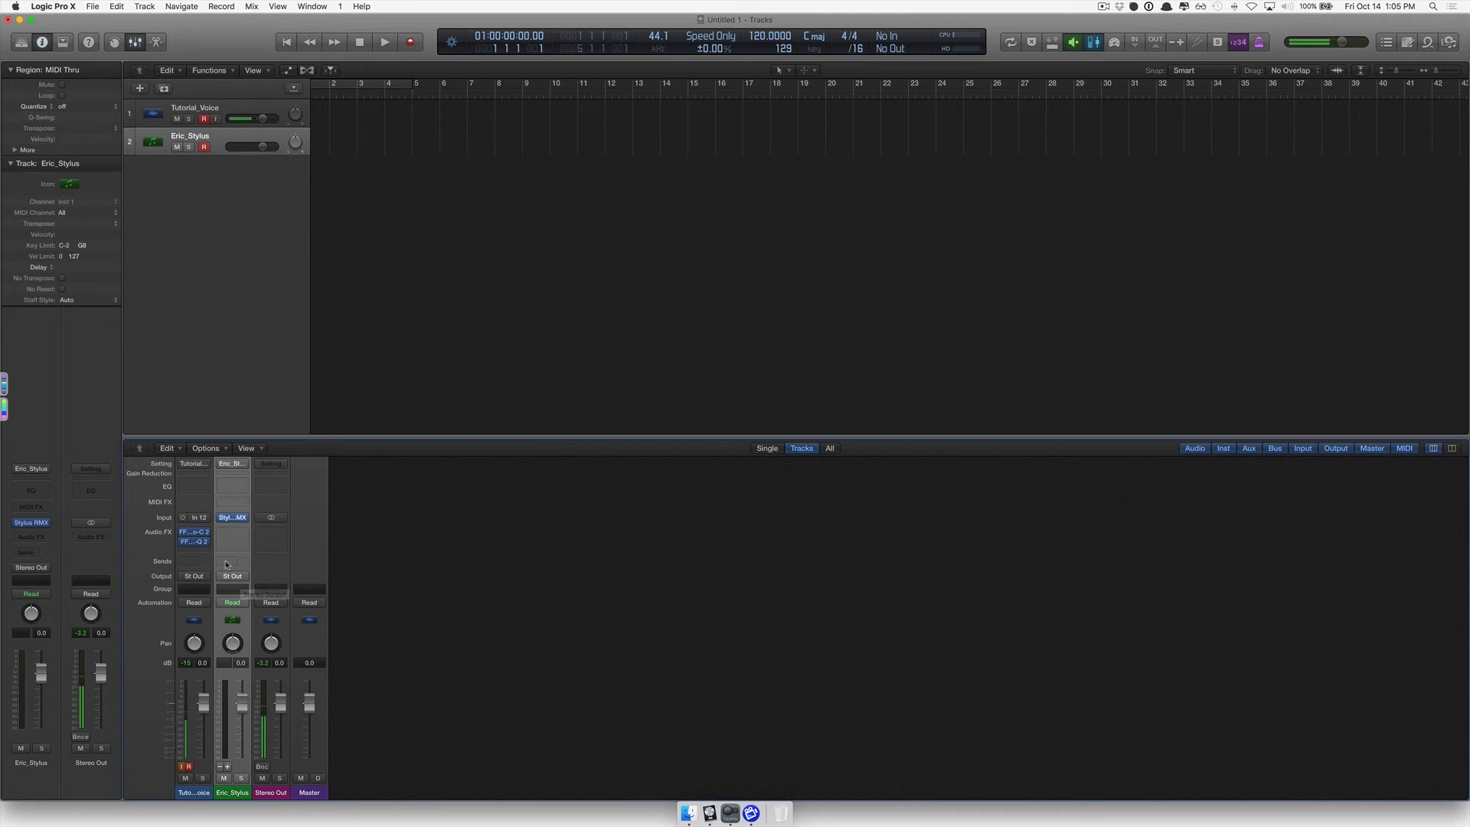
Add a send from the Eric_Stylus track to Bus 1
click(231, 564)
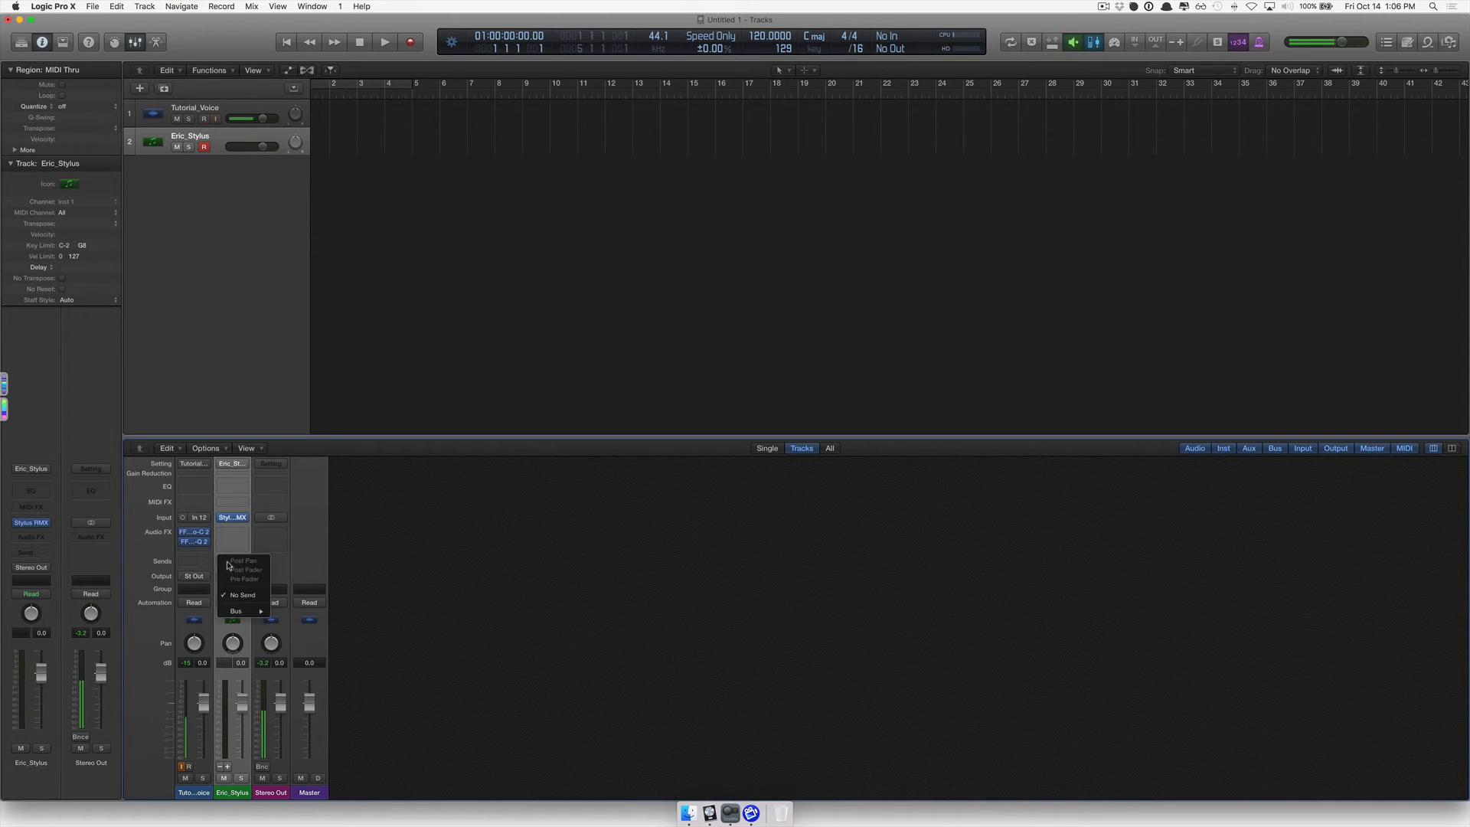
click(235, 610)
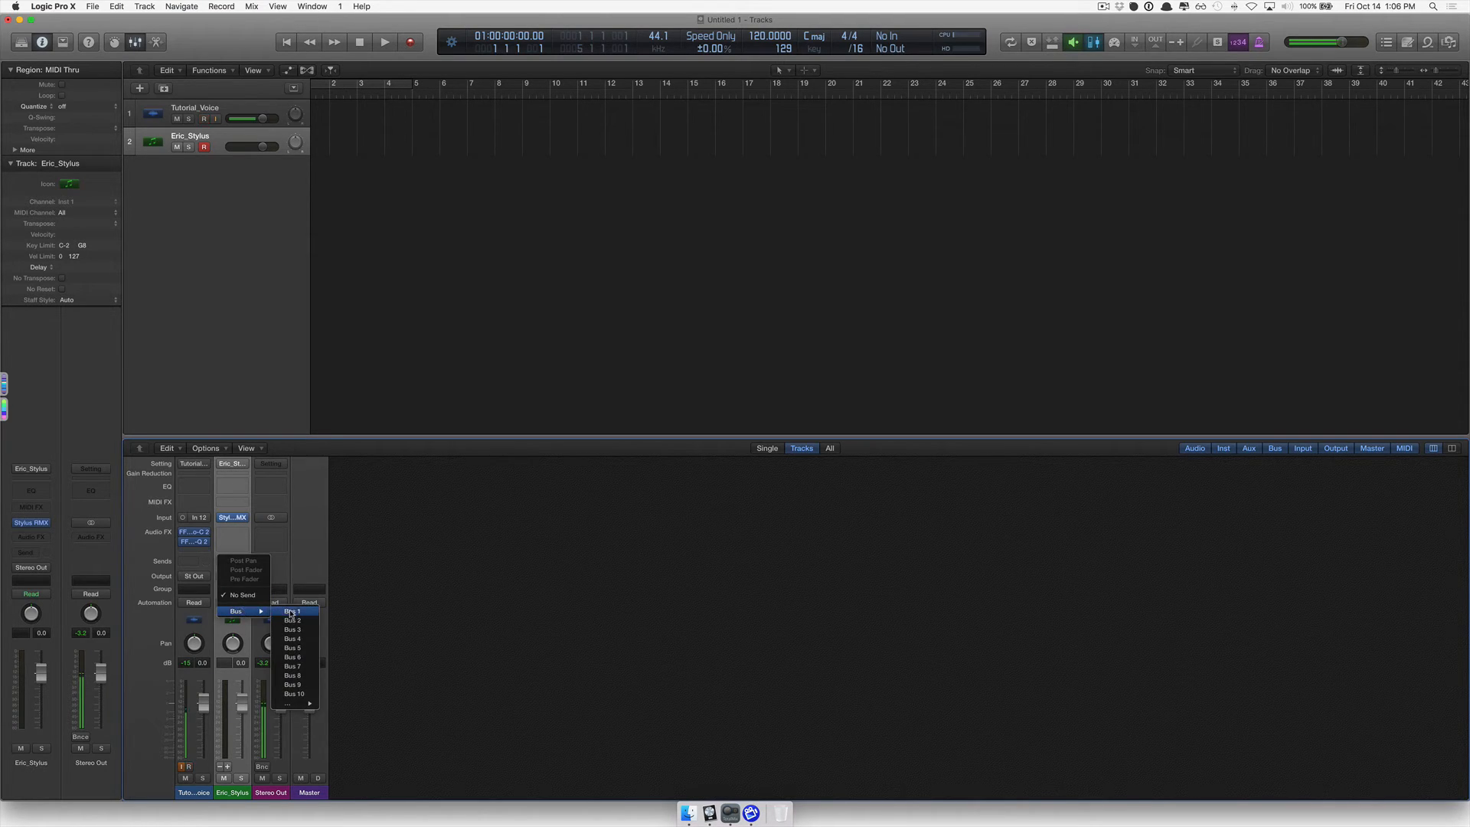
click(293, 610)
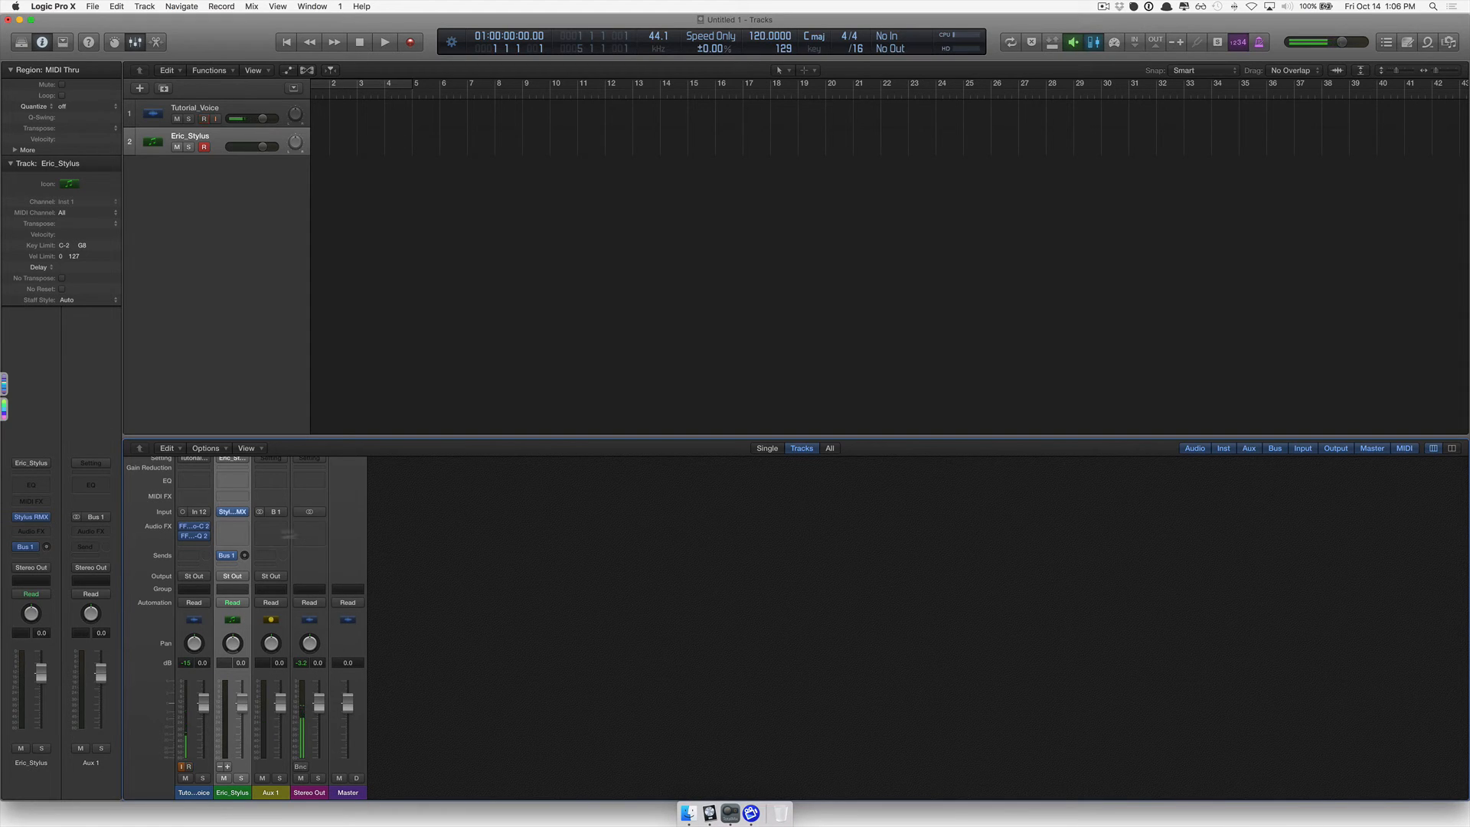
click(228, 555)
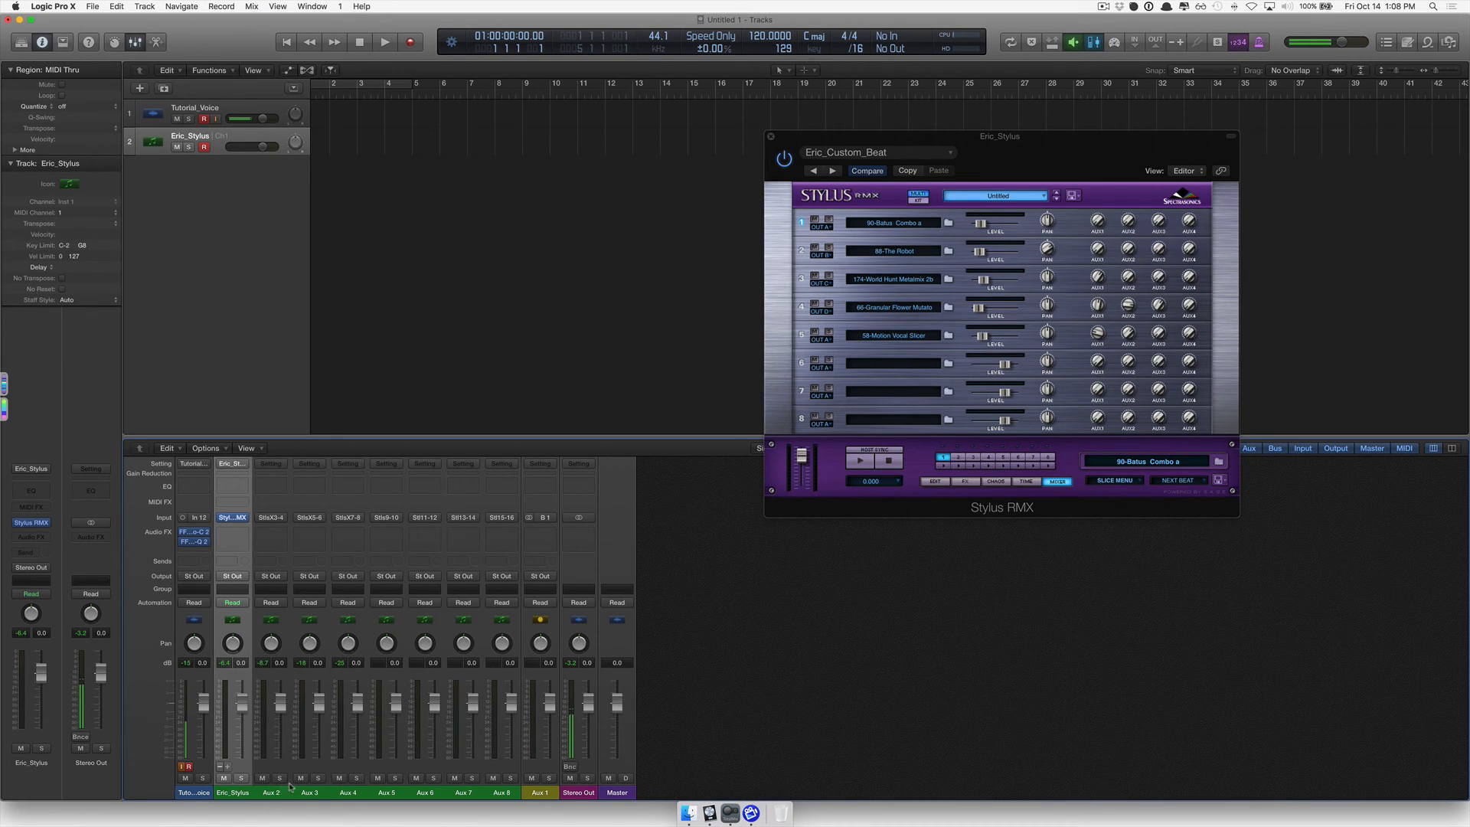
click(309, 792)
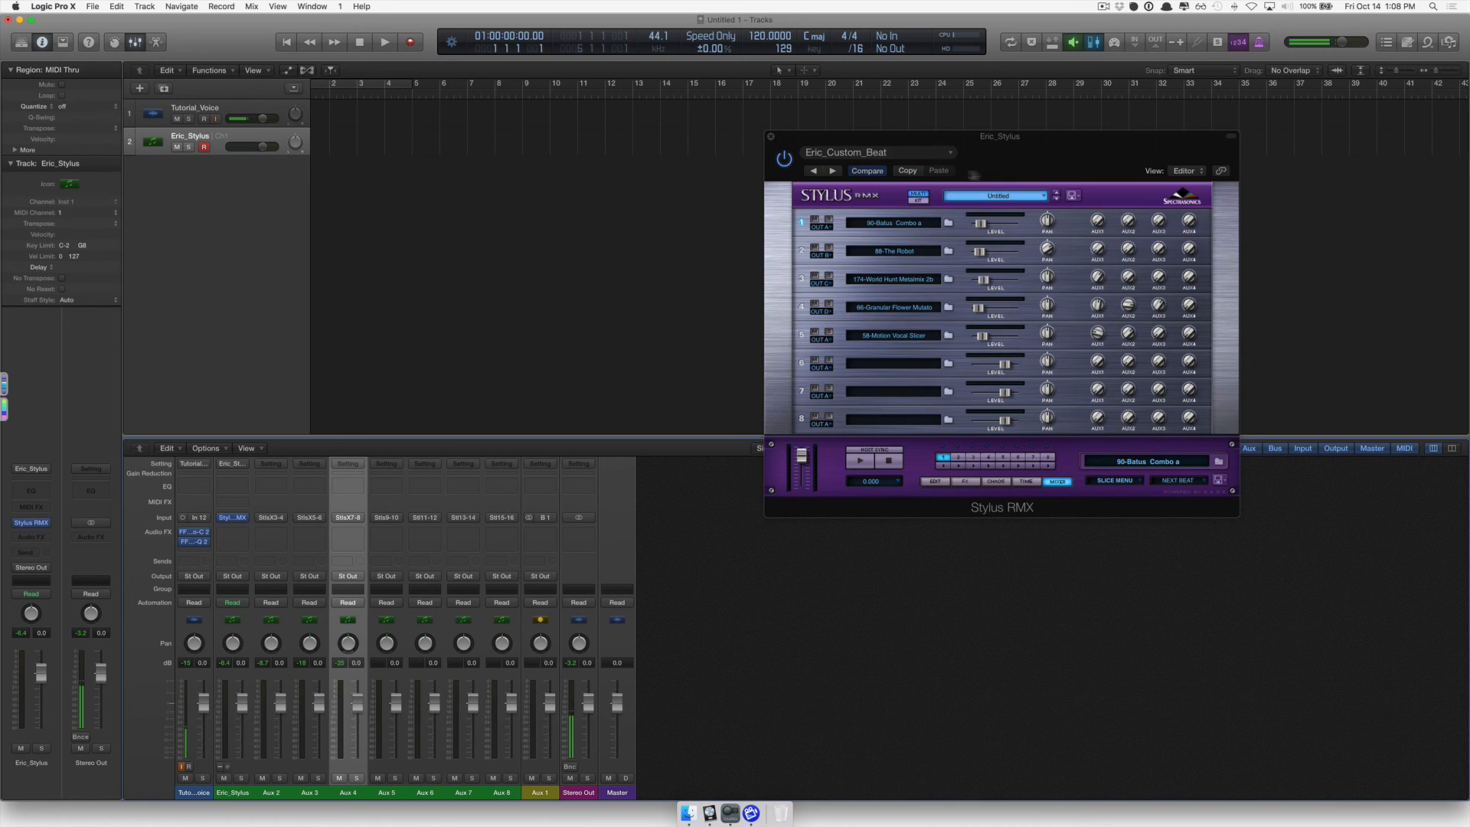
click(202, 118)
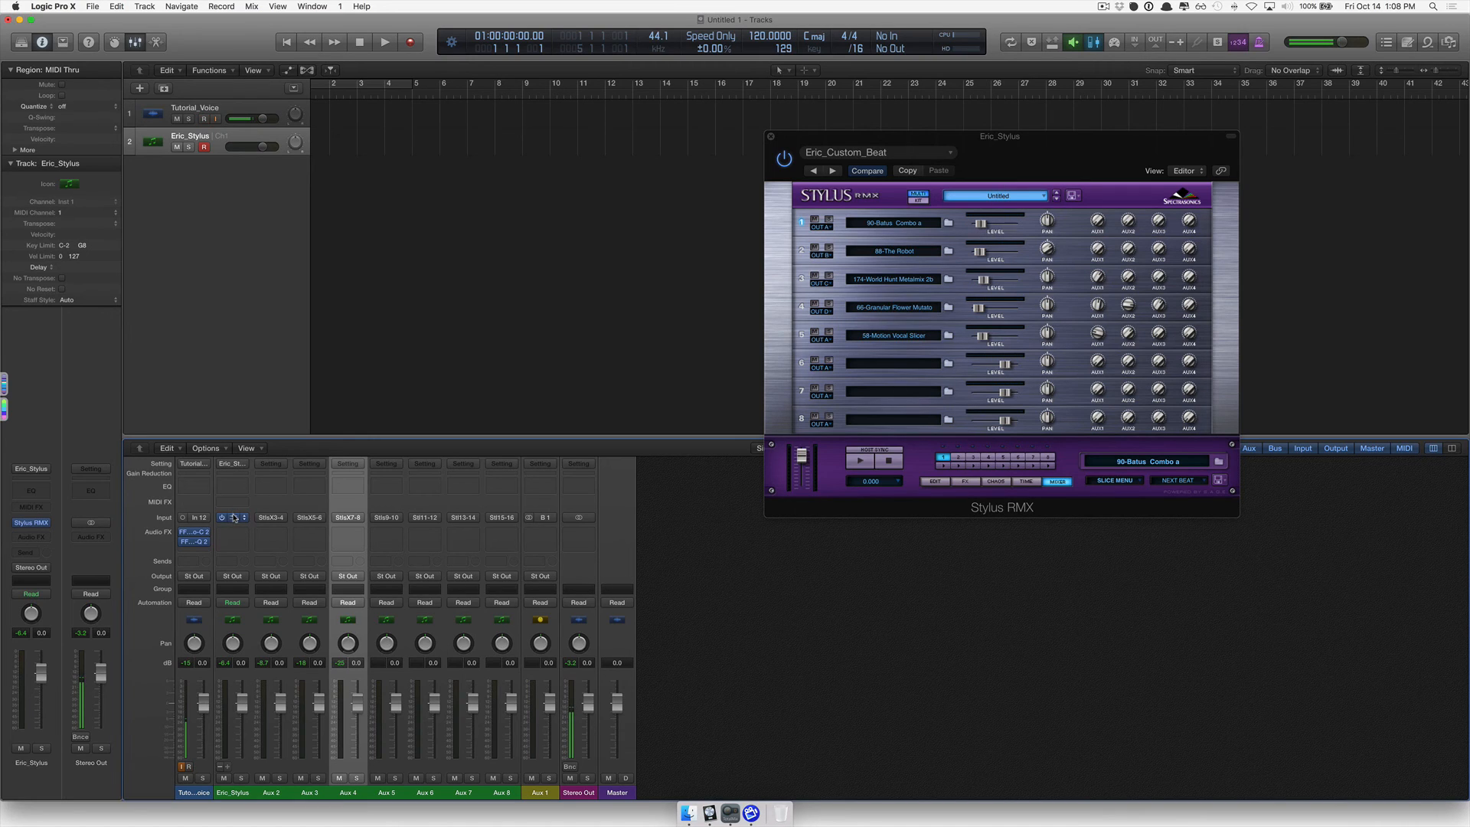
Re-save the Eric_Stylus setting over the existing file and close Stylus RMX
click(230, 463)
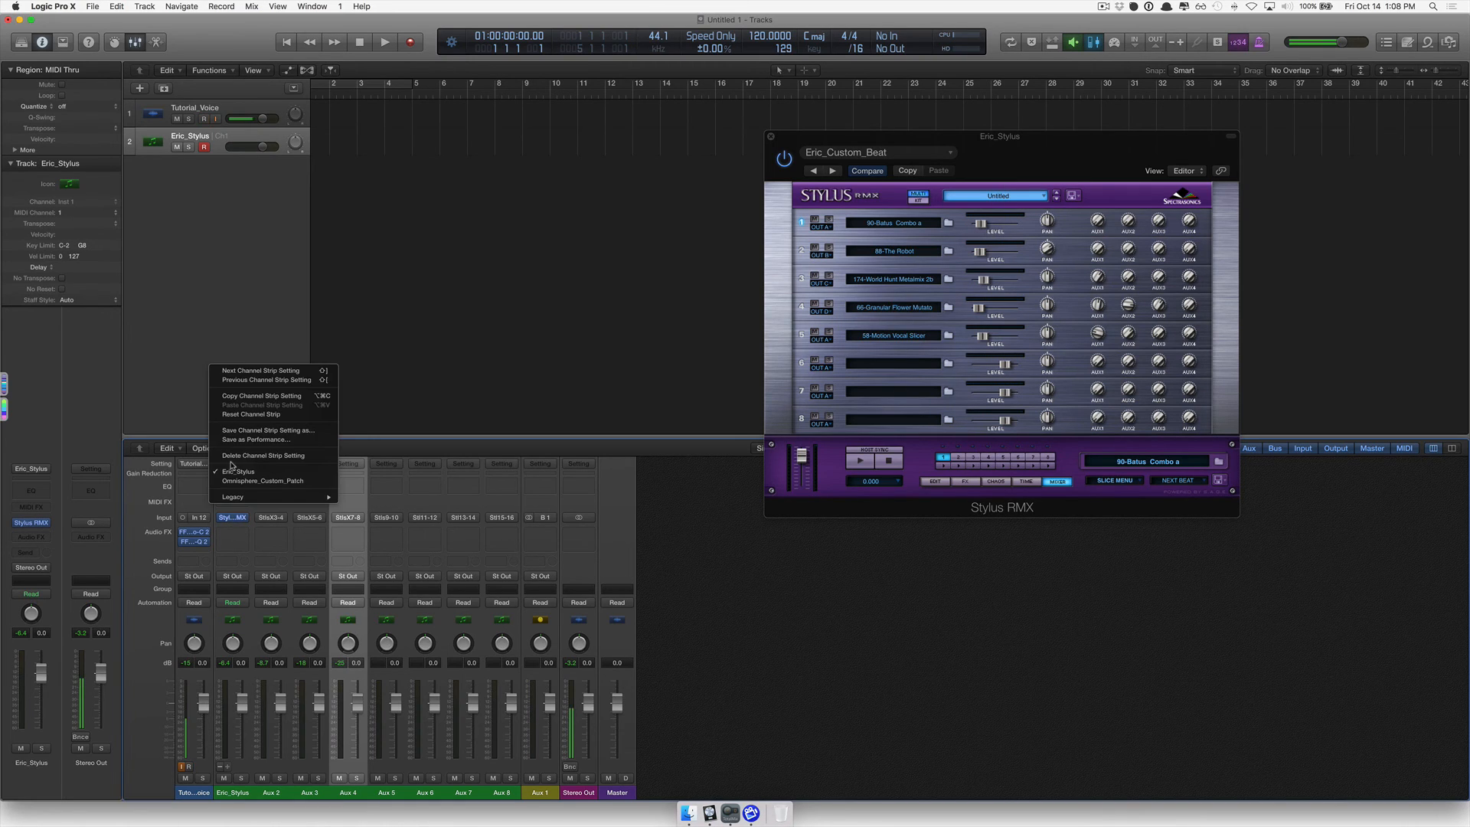
mouse_move(247, 445)
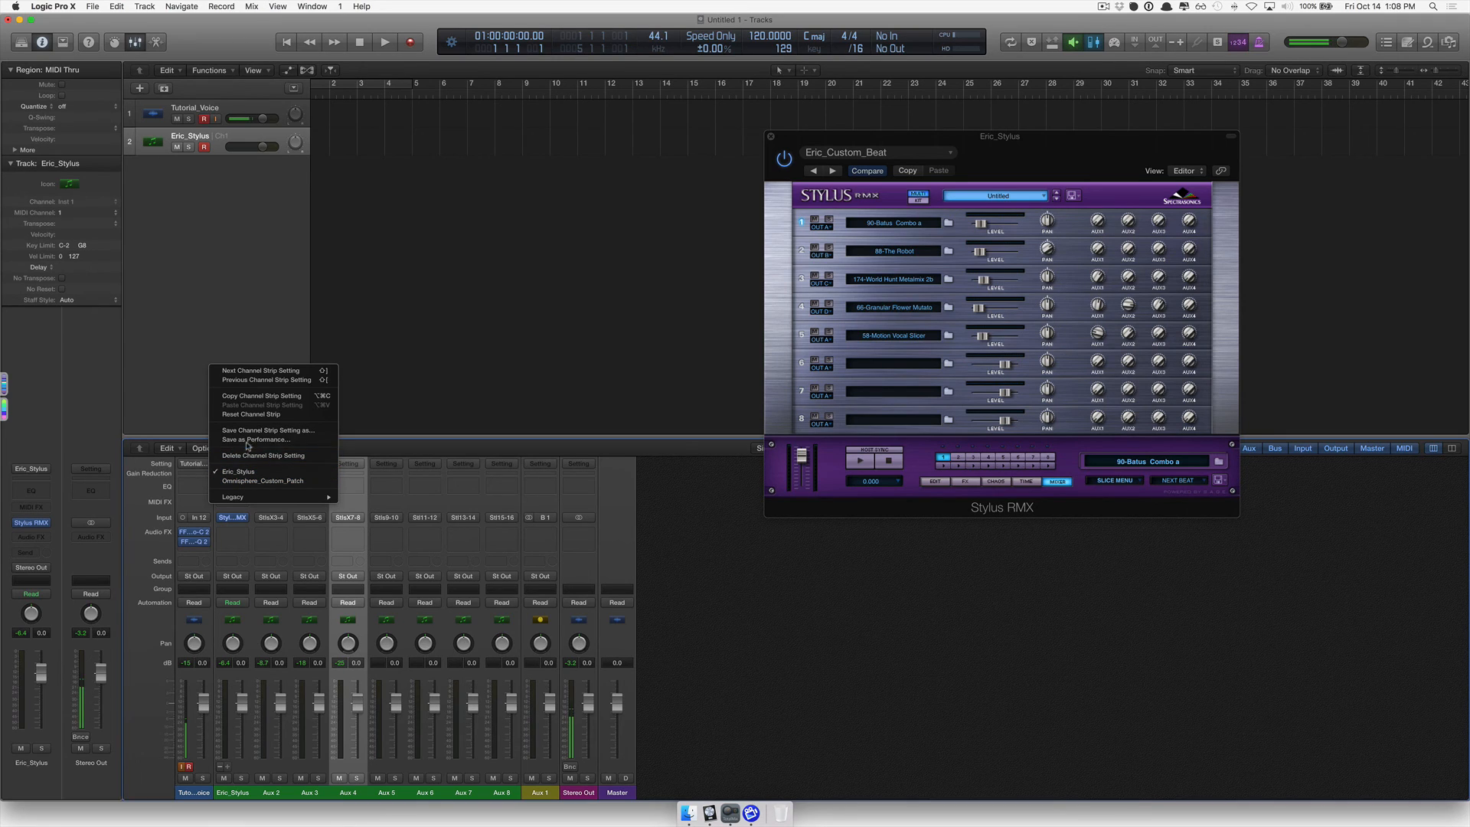
mouse_move(265, 429)
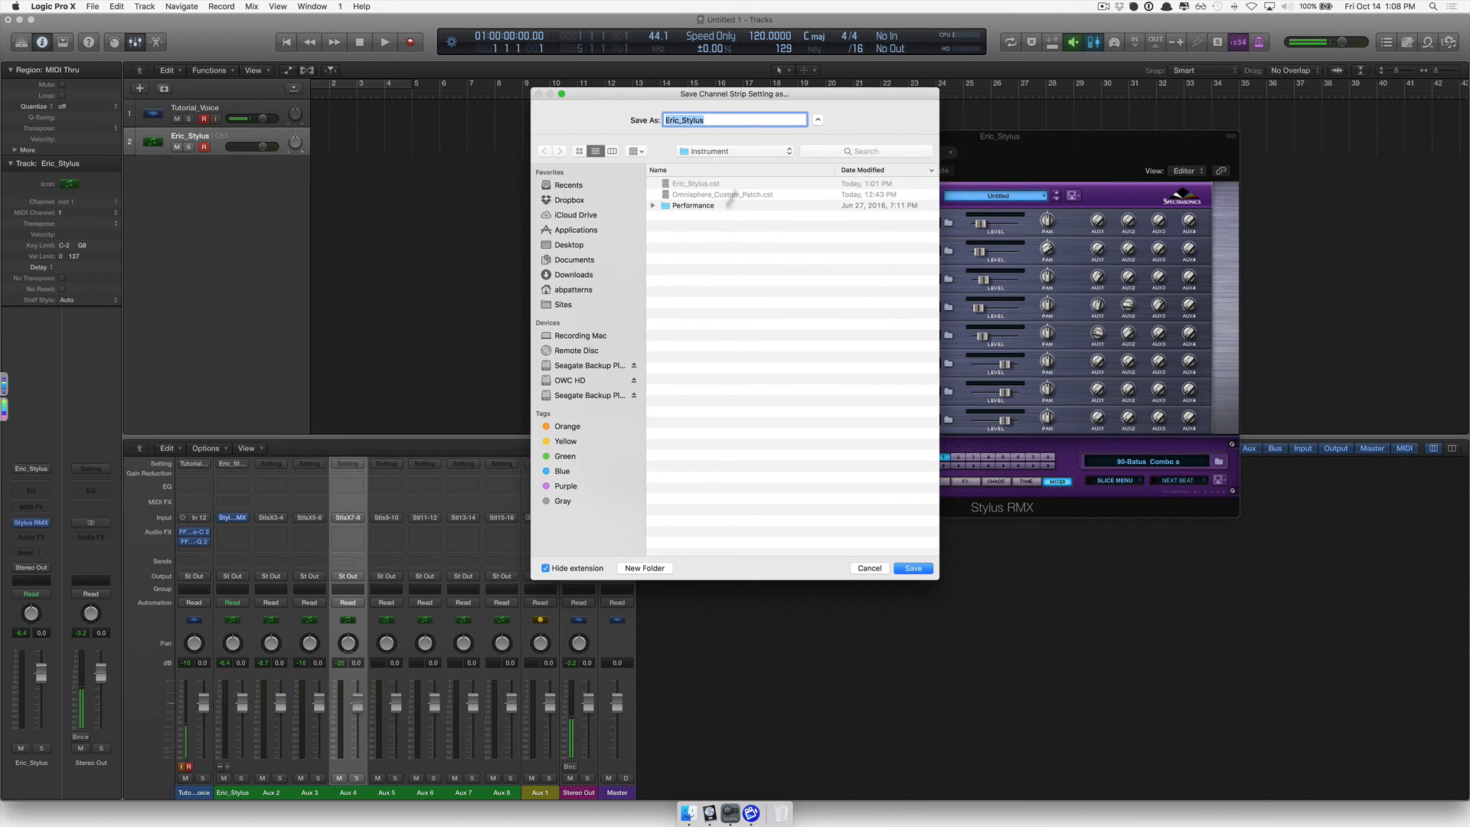
click(910, 568)
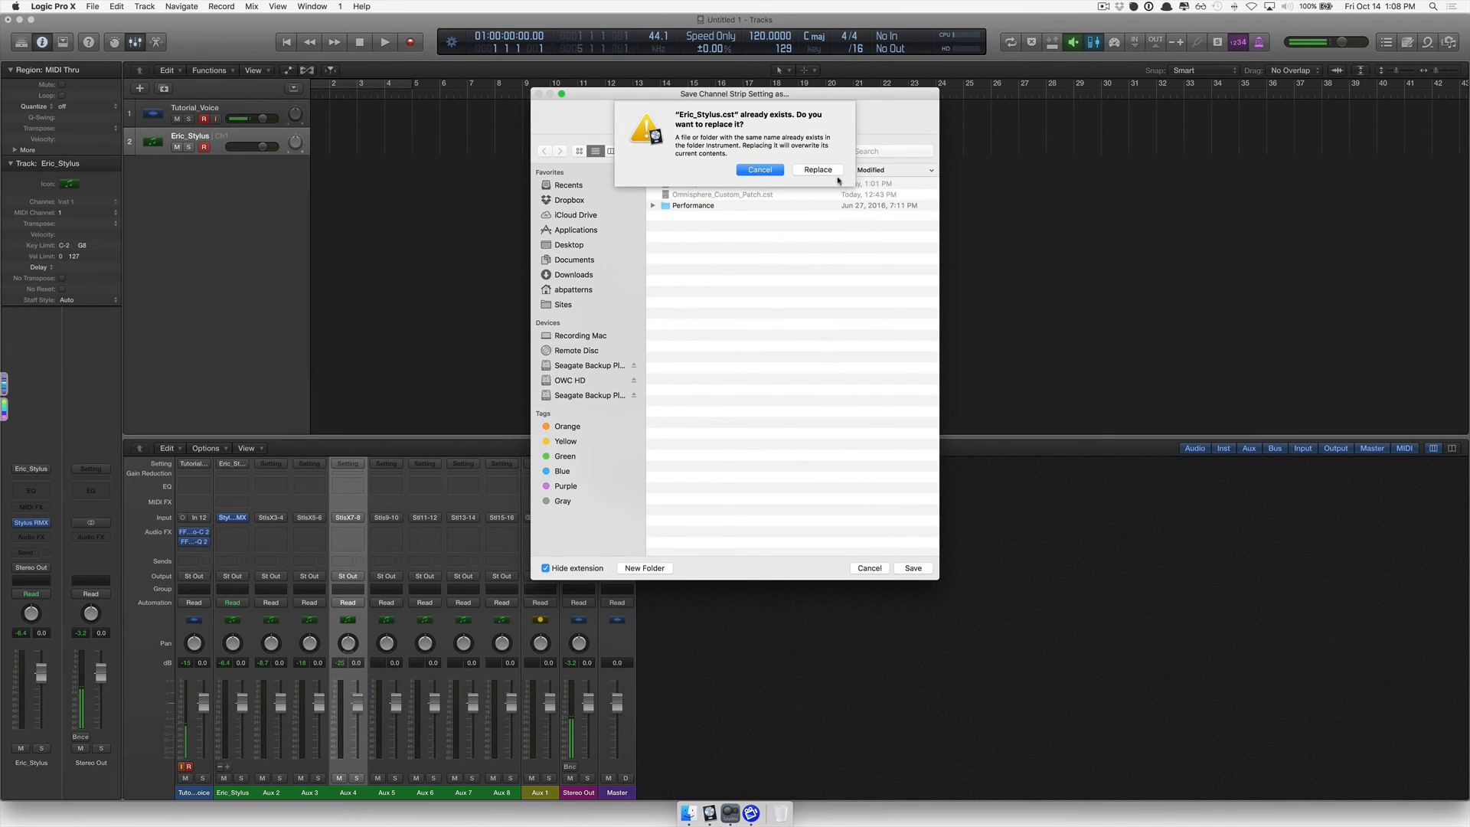
click(817, 170)
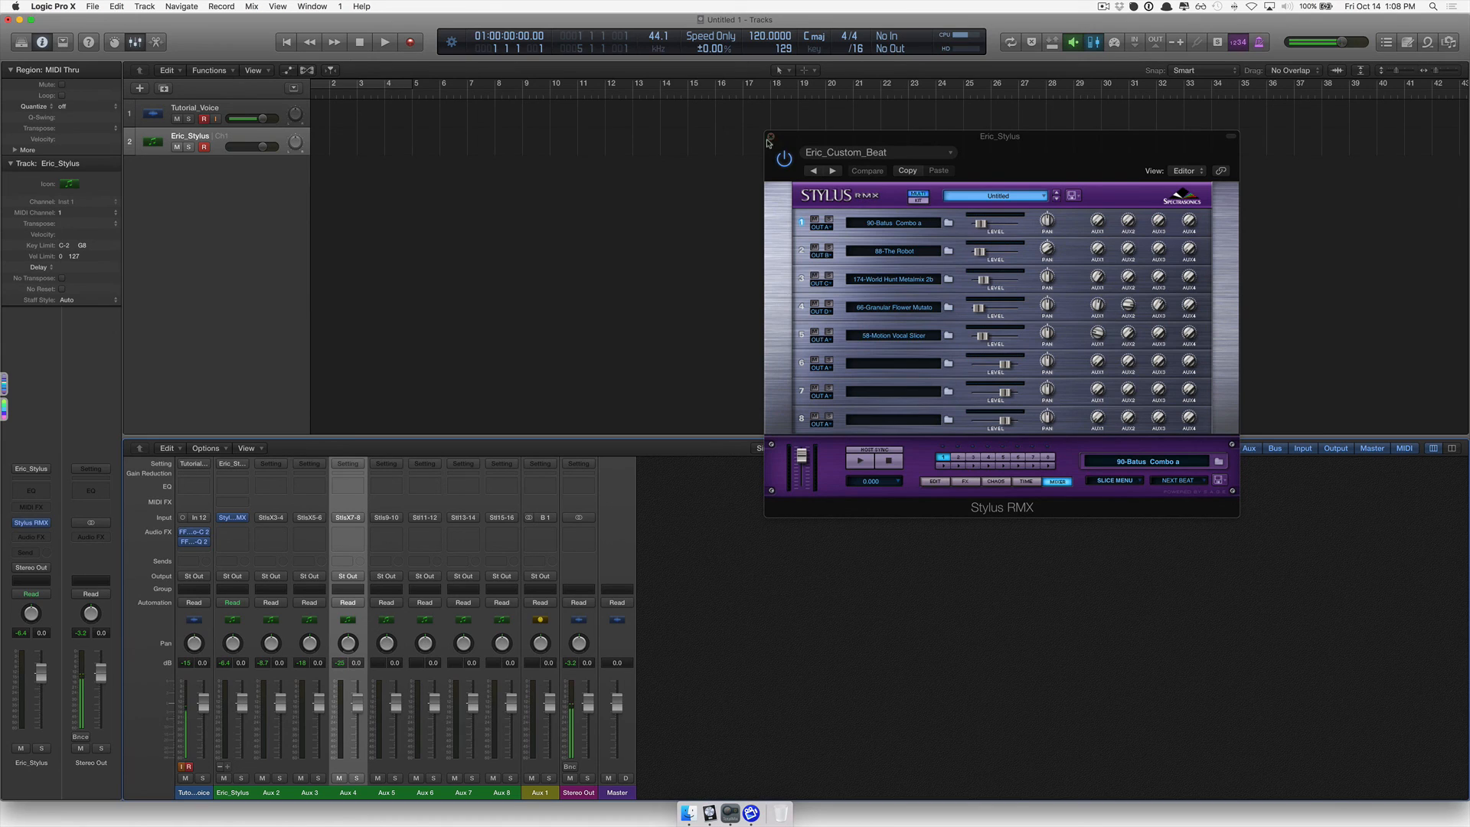
click(768, 141)
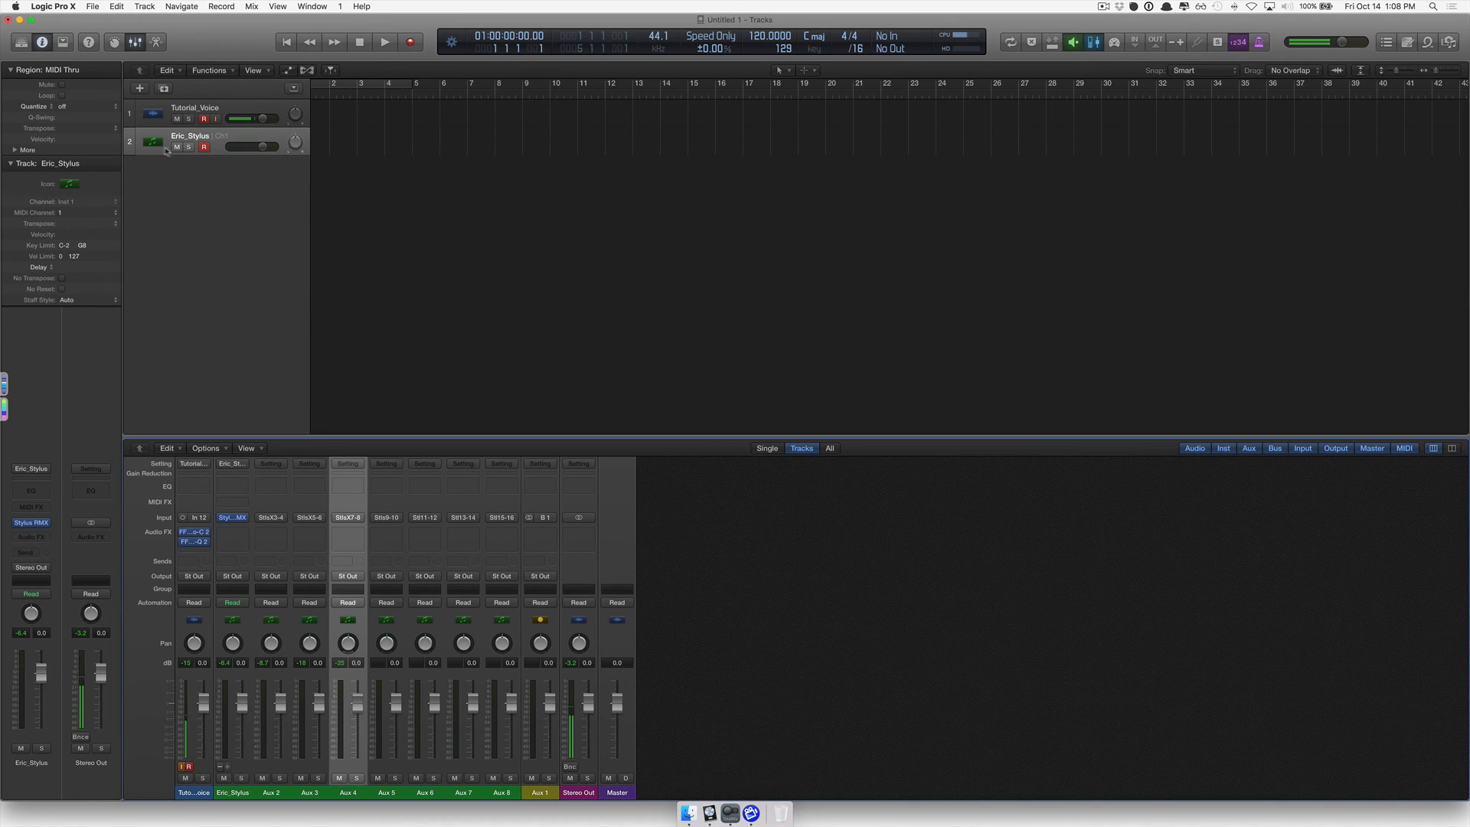
click(204, 117)
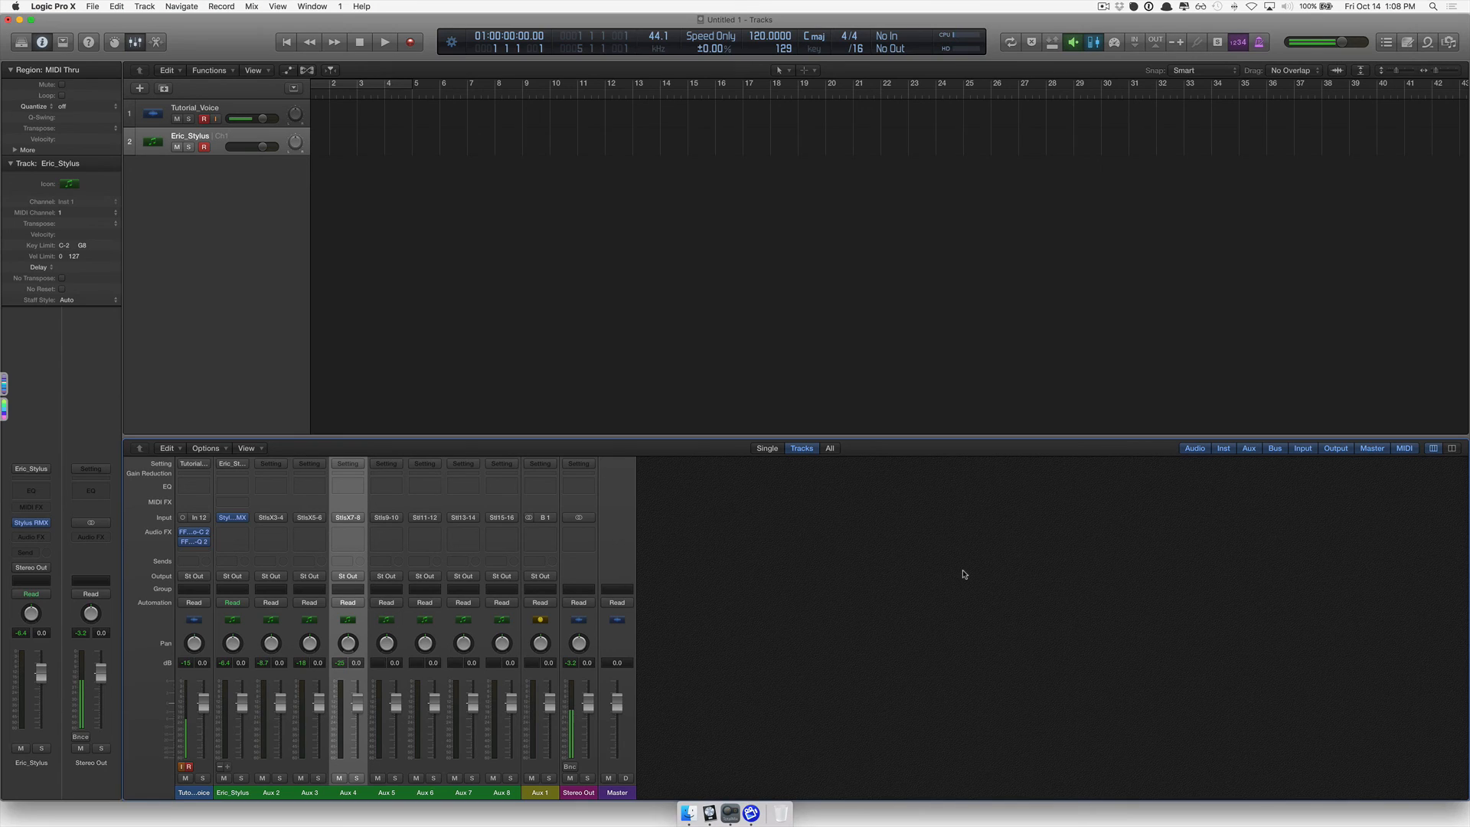
click(231, 517)
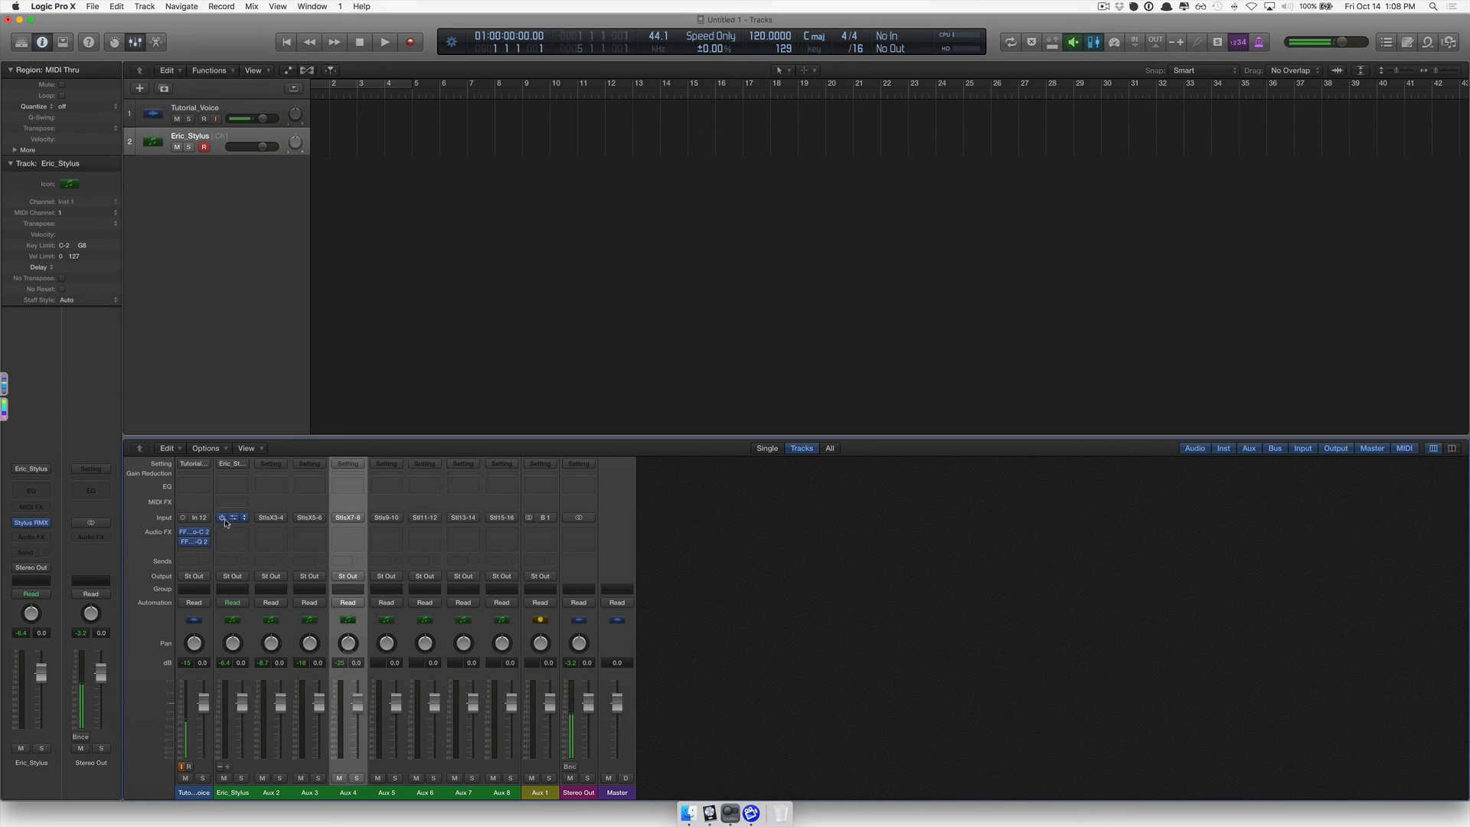